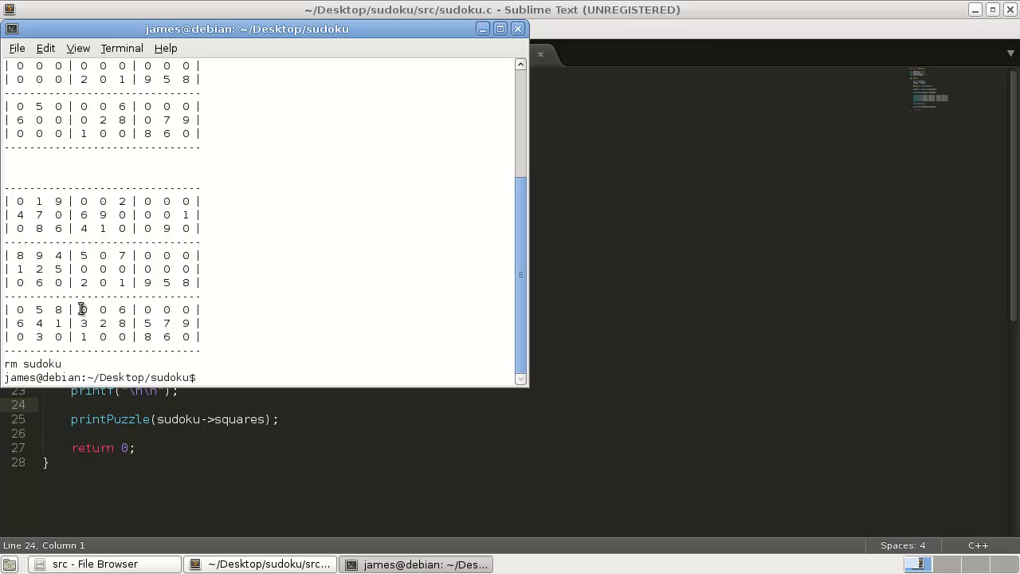
mouse_move(186, 440)
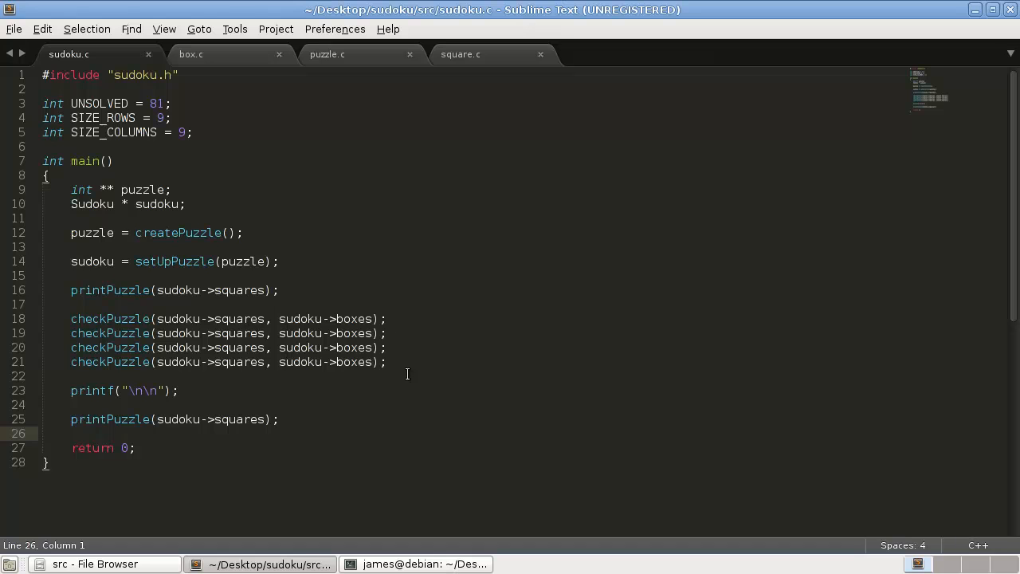
- Select the checkPuzzle name in main to highlight its four repeated calls
click(94, 319)
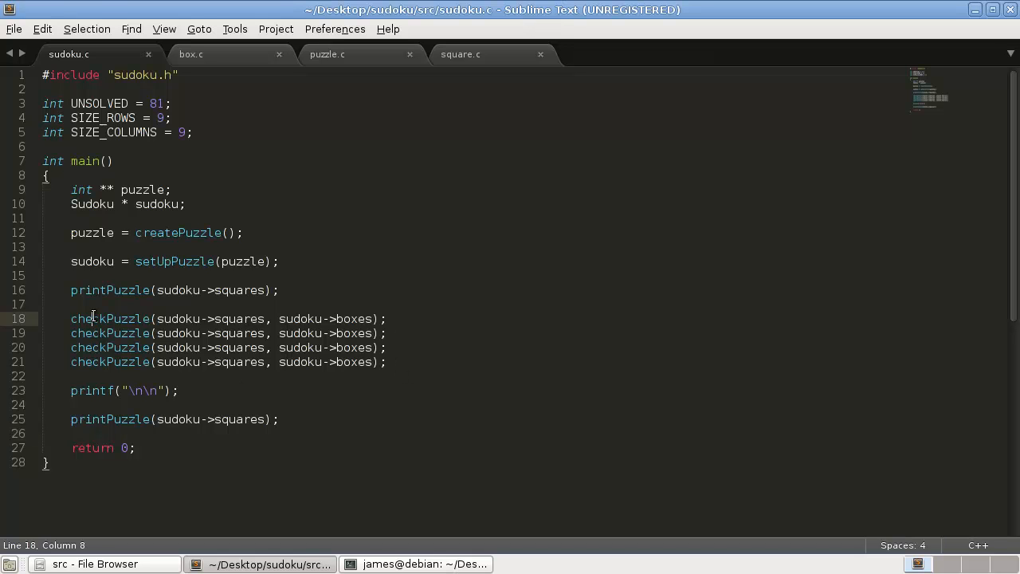
double_click(110, 318)
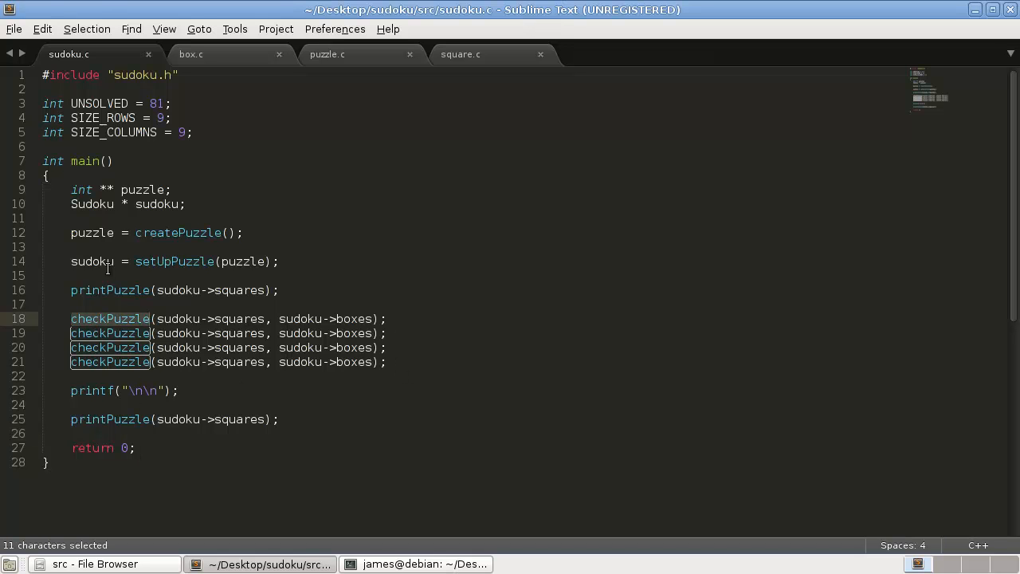
mouse_move(96, 270)
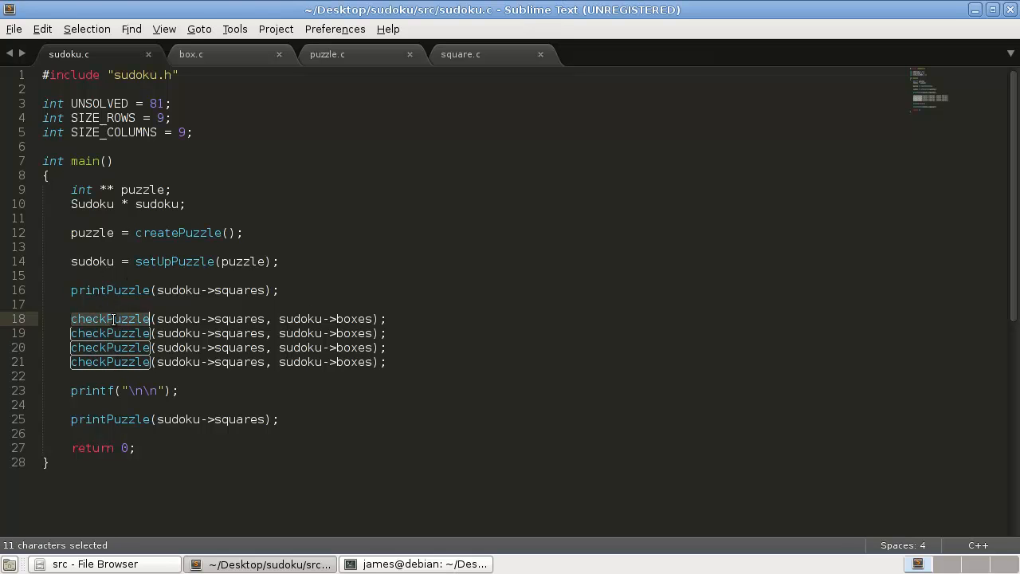
click(327, 54)
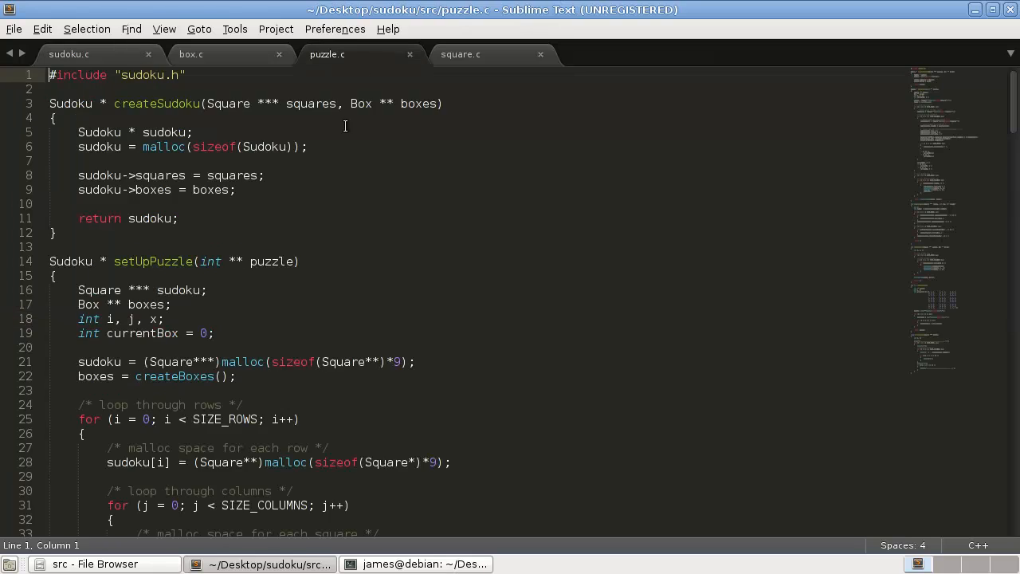
scroll(down, 3)
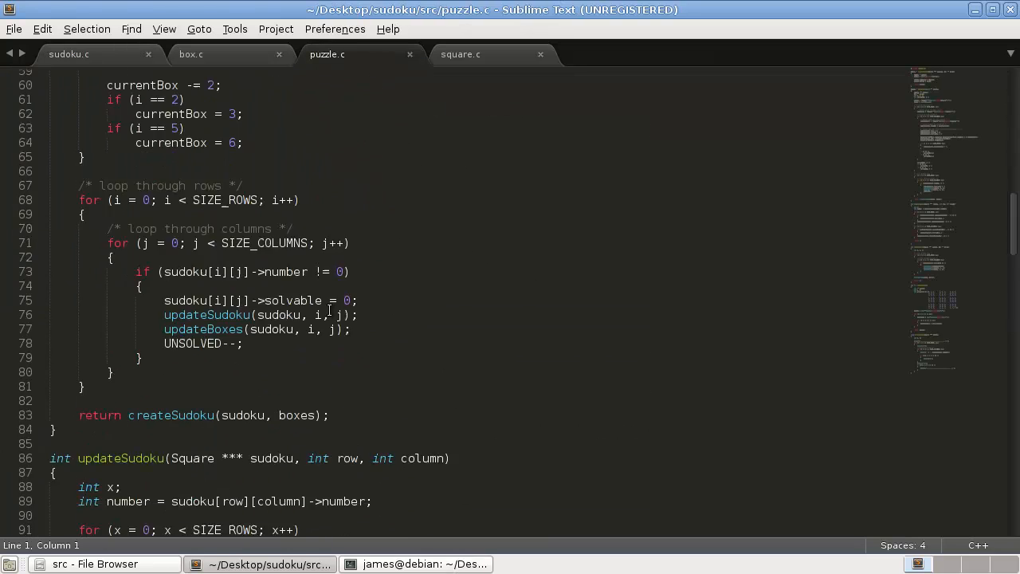
scroll(down, 3)
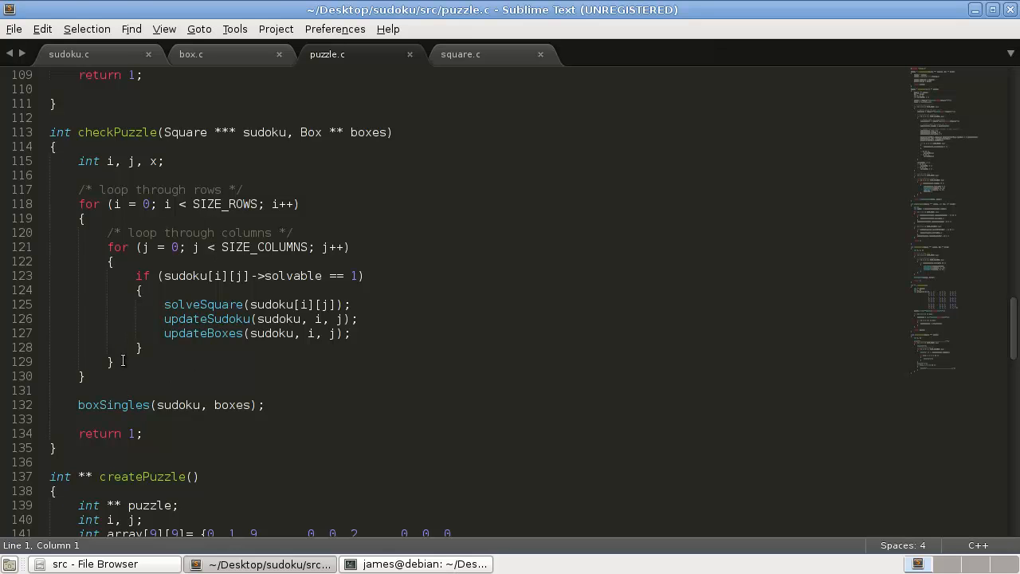
mouse_move(217, 236)
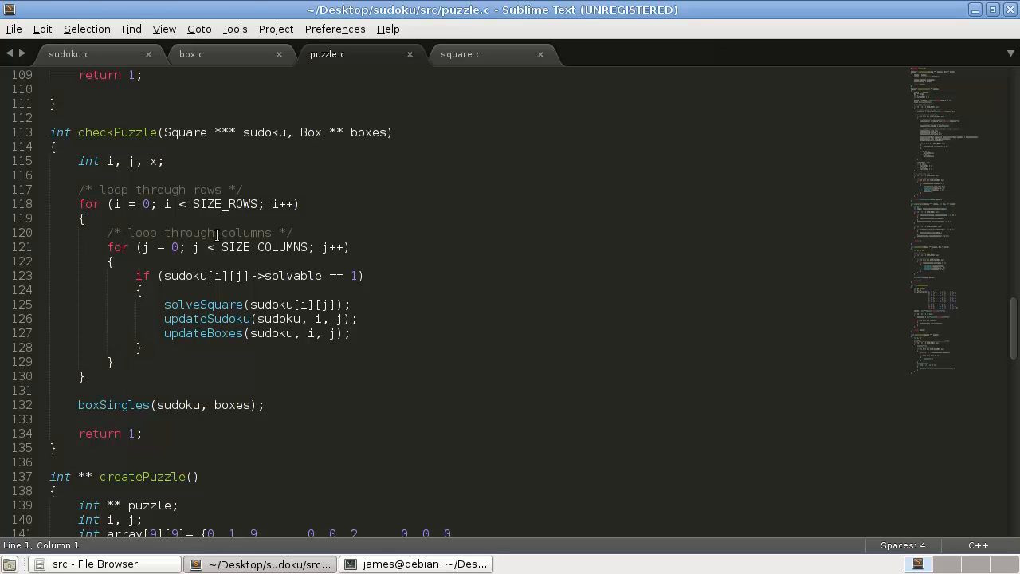
mouse_move(109, 405)
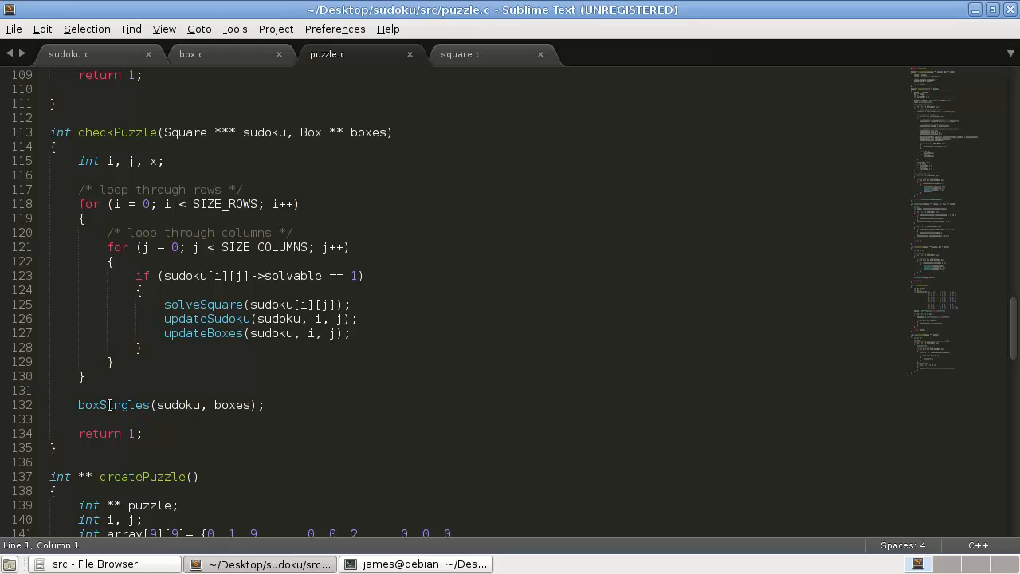
mouse_move(198, 215)
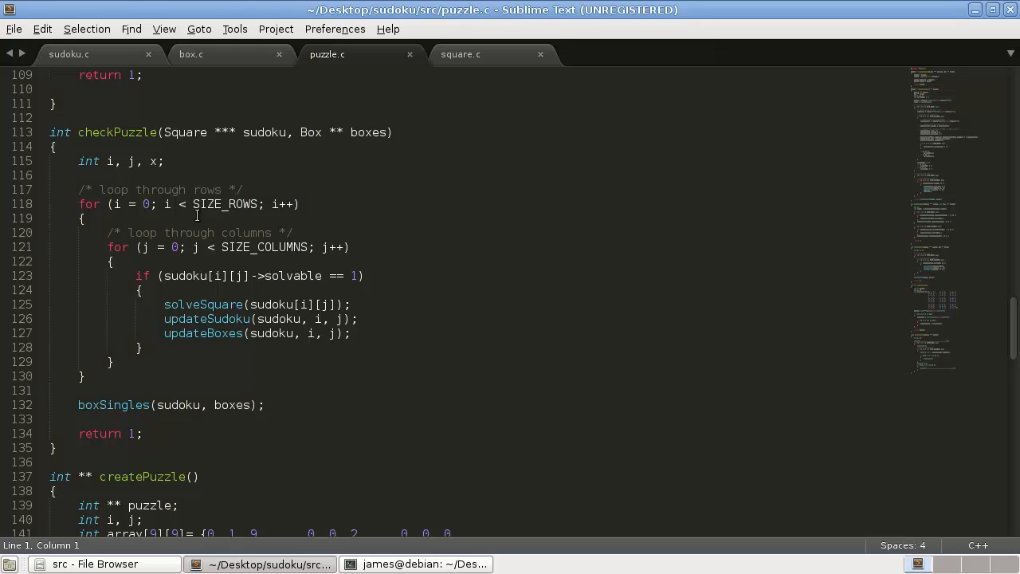
click(69, 54)
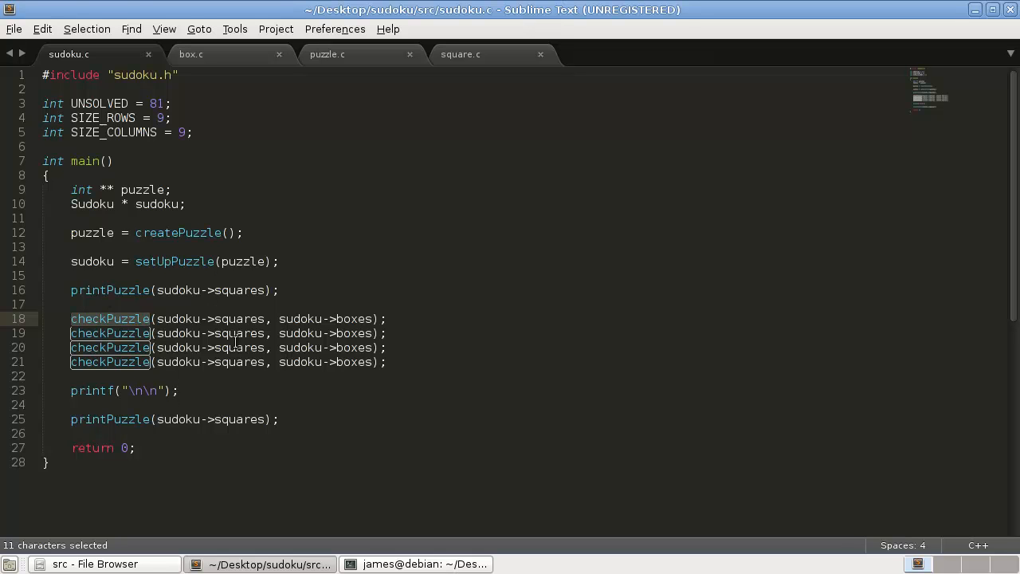
mouse_move(379, 360)
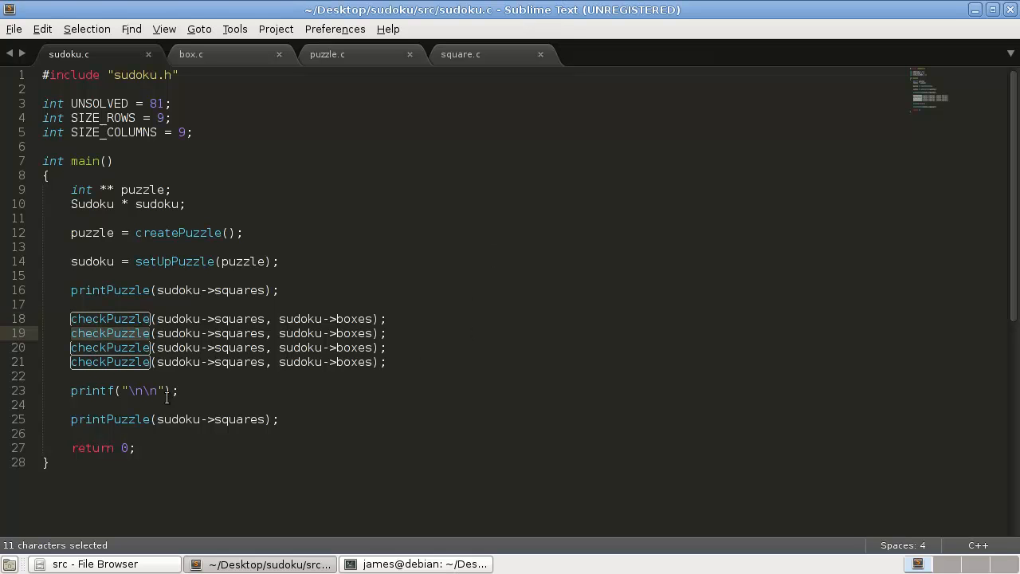
mouse_move(239, 408)
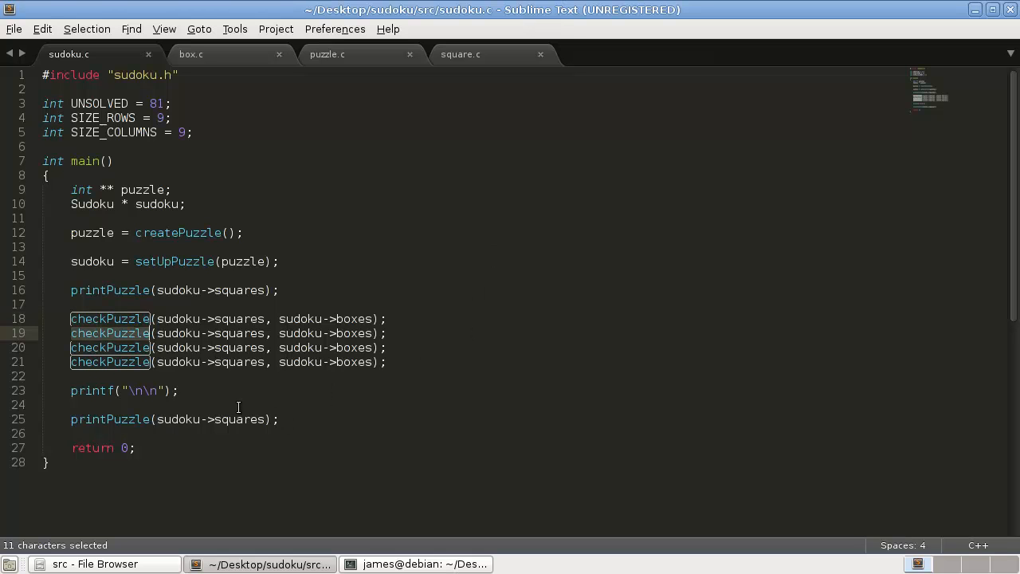
- Copy the UNSOLVED variable name and start a new line after the printPuzzle call
click(130, 348)
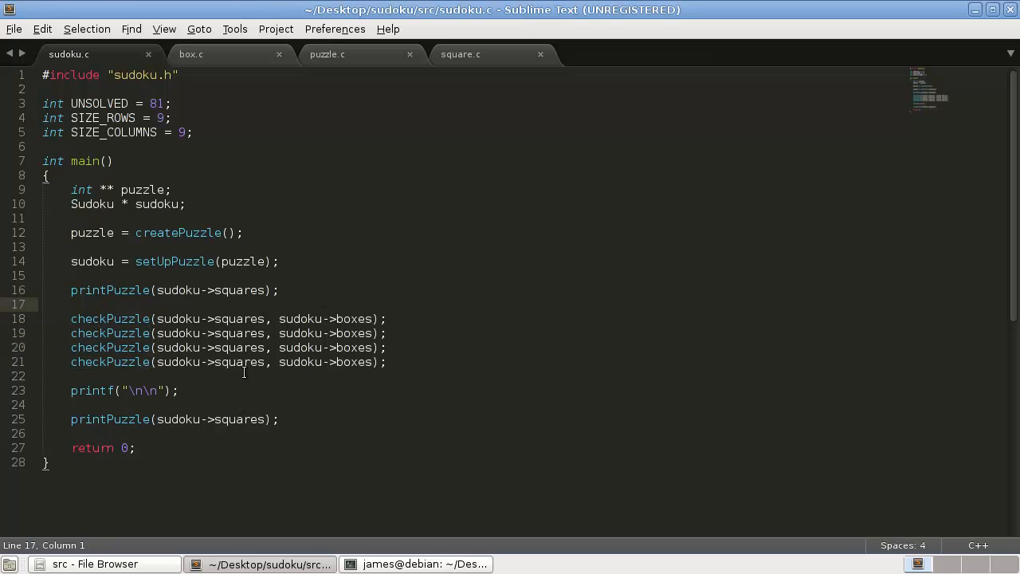
mouse_move(99, 325)
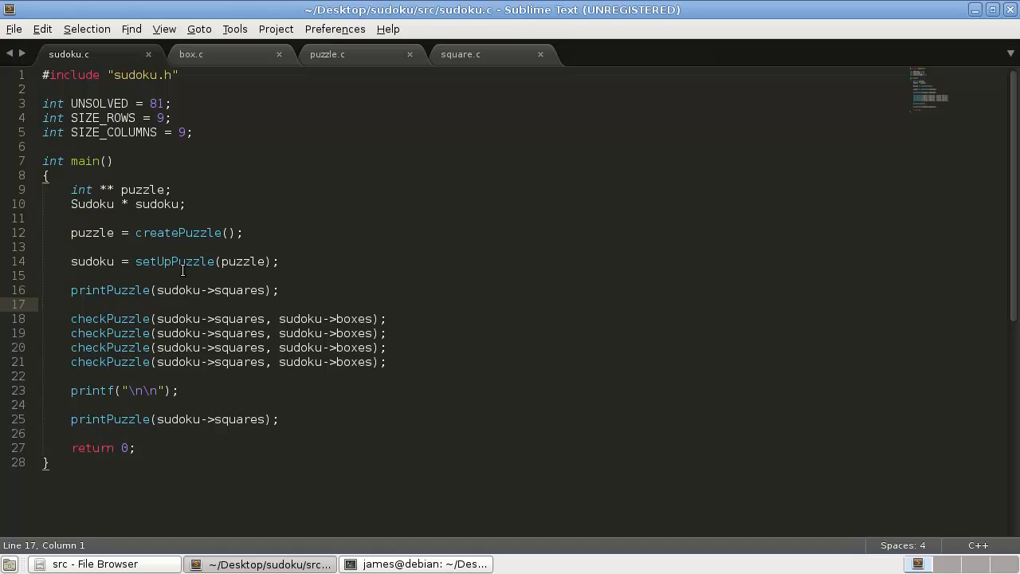
double_click(99, 102)
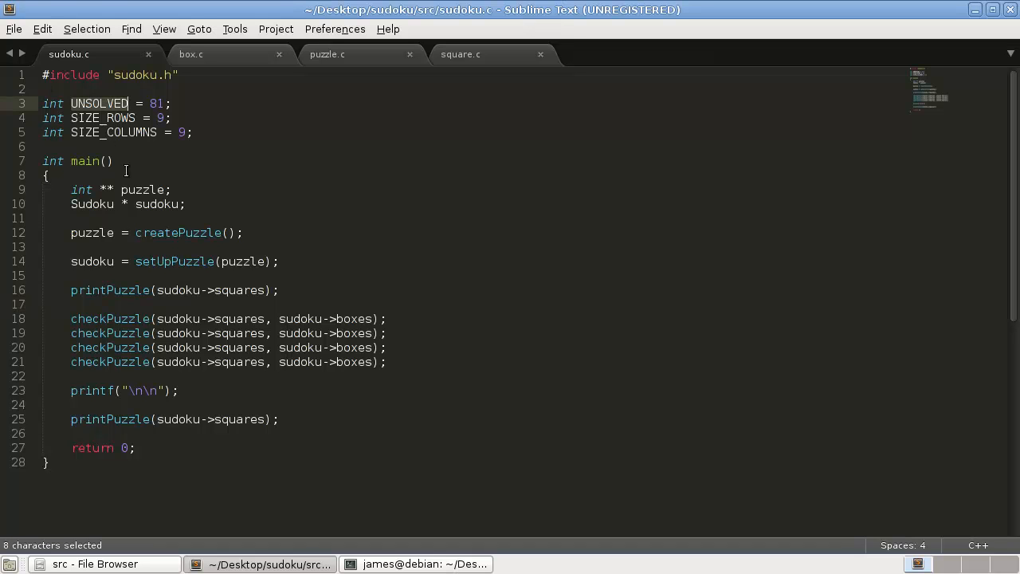
key(ctrl+c)
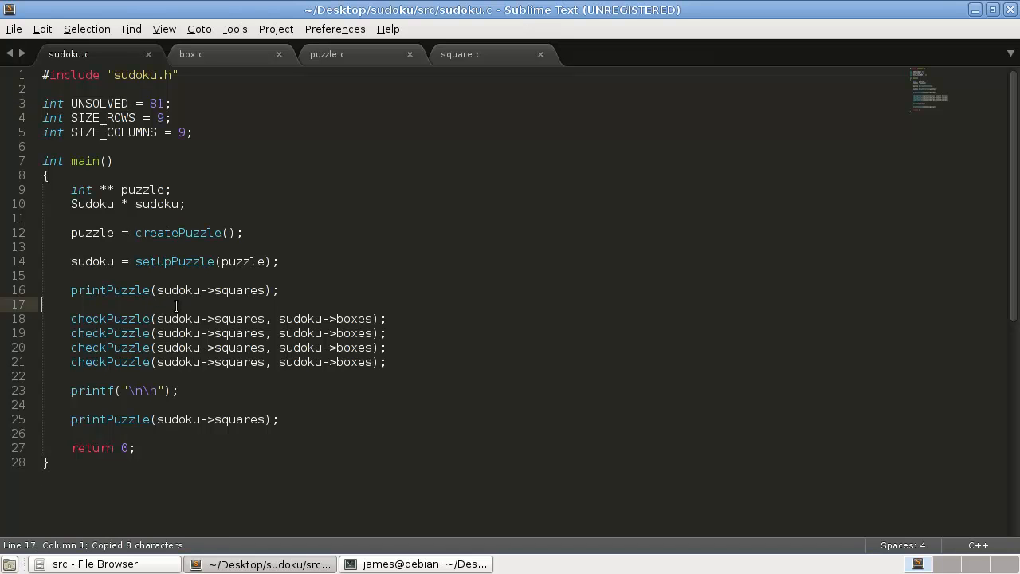
key(Return)
text(w)
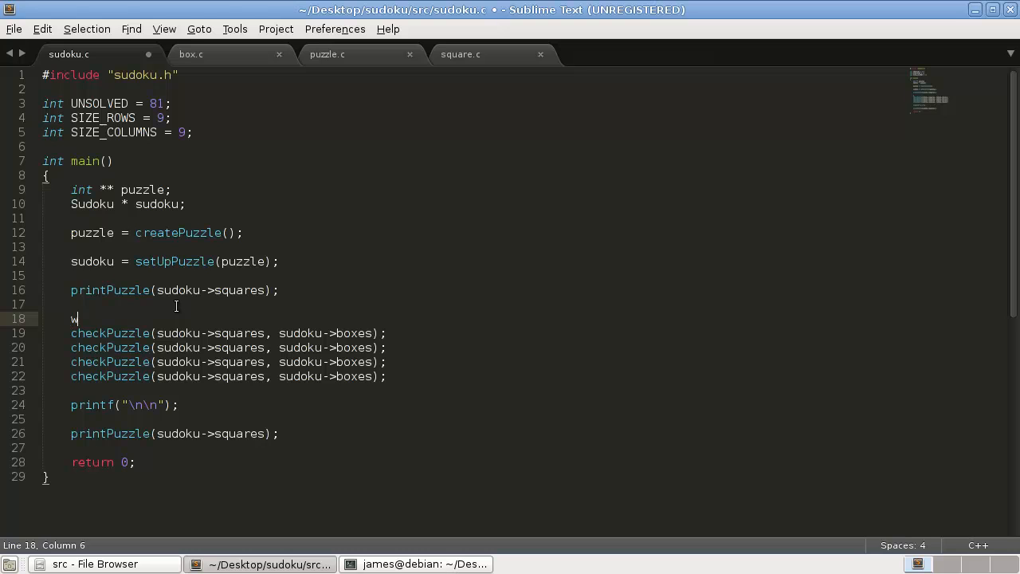
- Wrap one checkPuzzle call in while (UNSOLVED > 0), delete the other three calls, and save sudoku.c
text(hile (UNSOLVED))
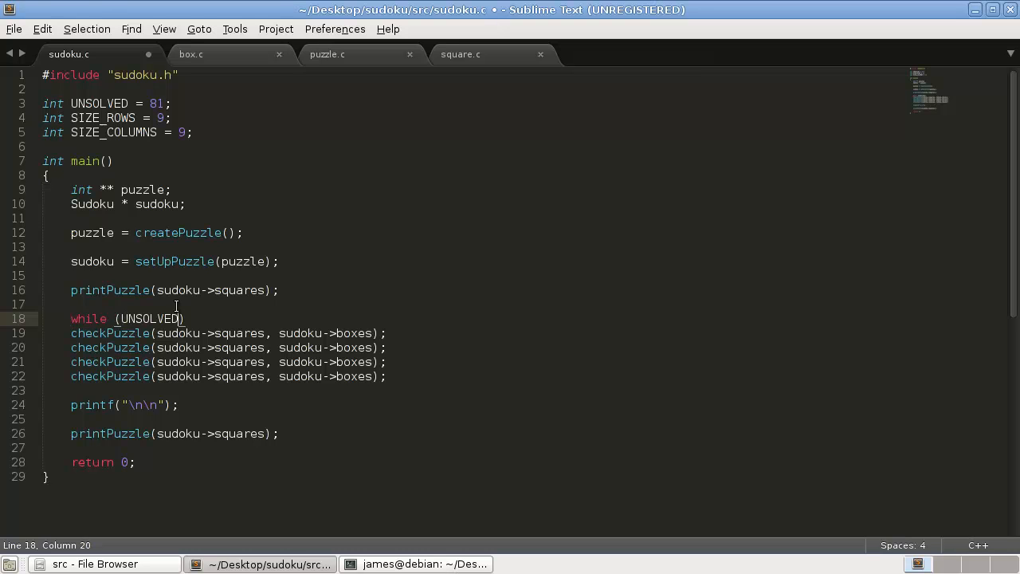
text(> 0)
text({)
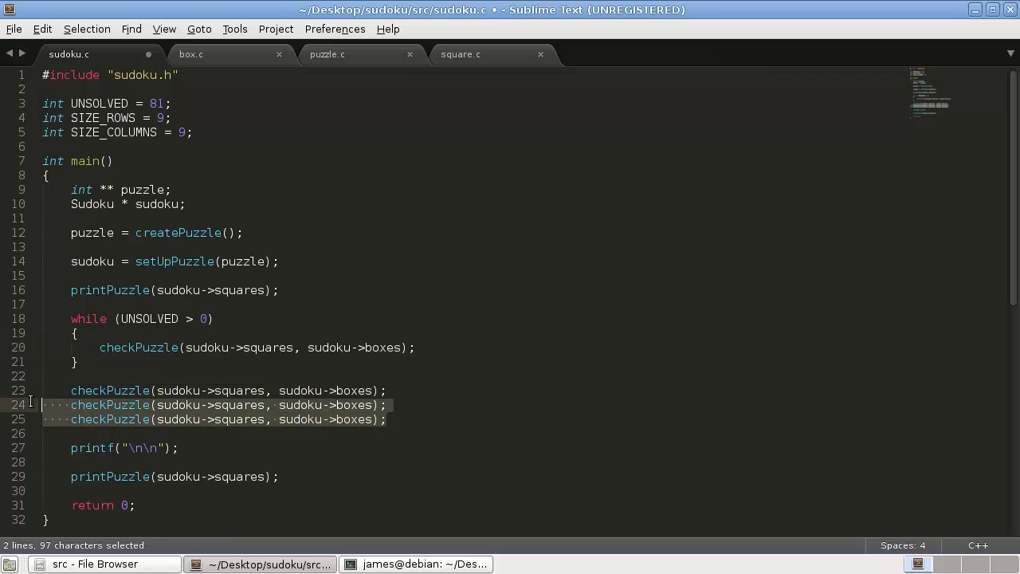
key(Delete)
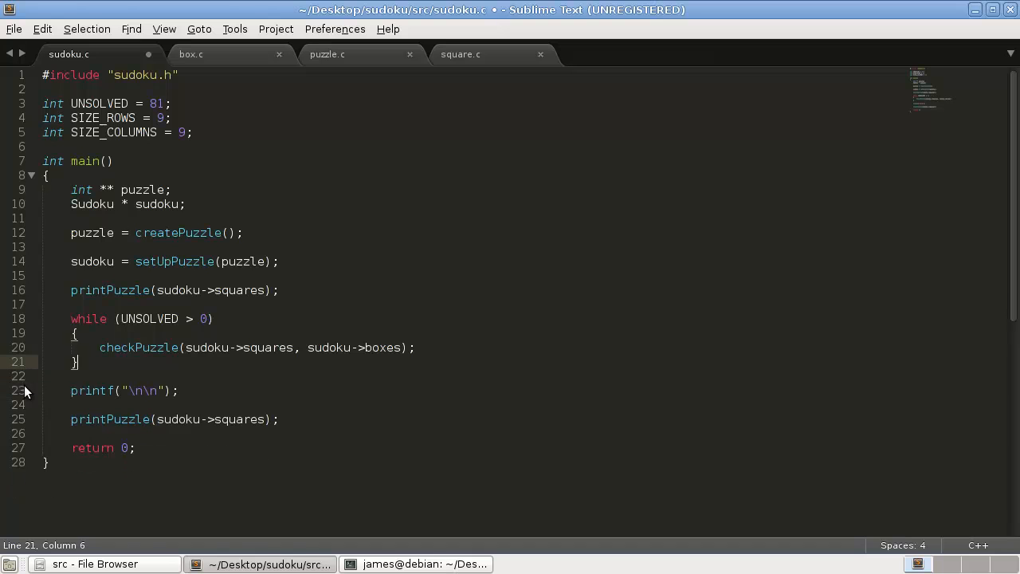
key(ctrl+s)
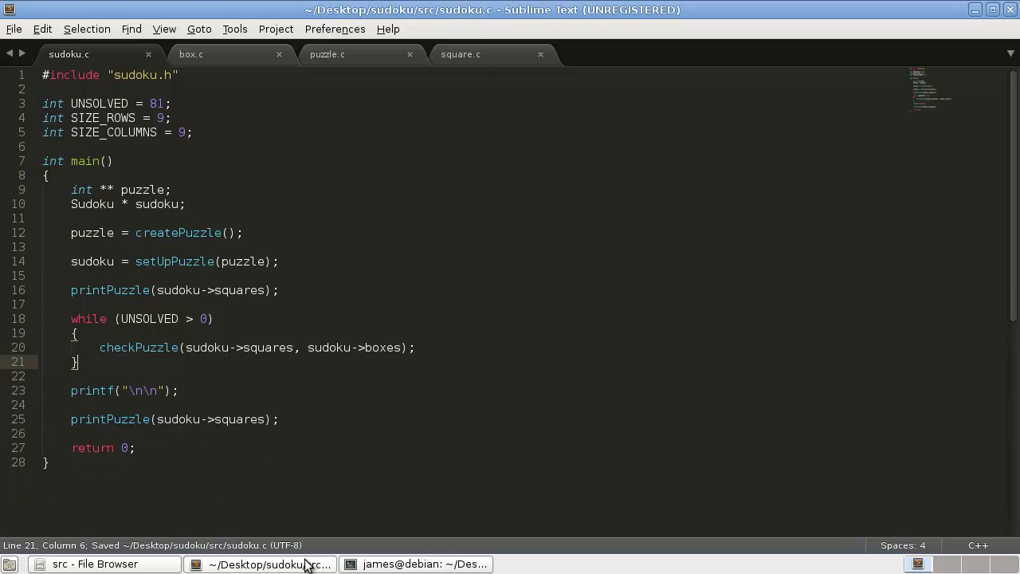
- Rebuild with make, run sudoku, and interrupt it with Ctrl+C when it hangs in the loop
click(424, 564)
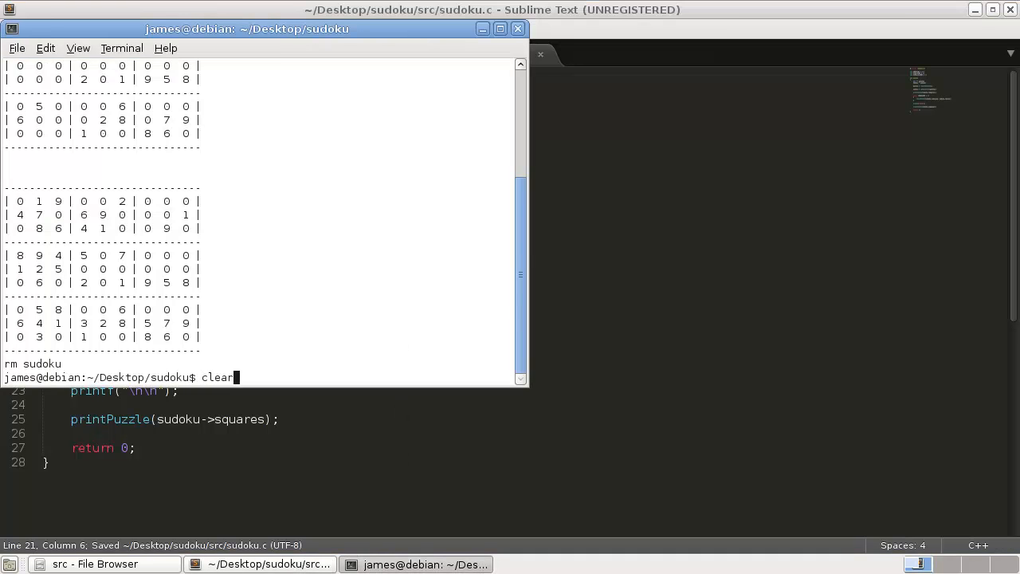
key(Return)
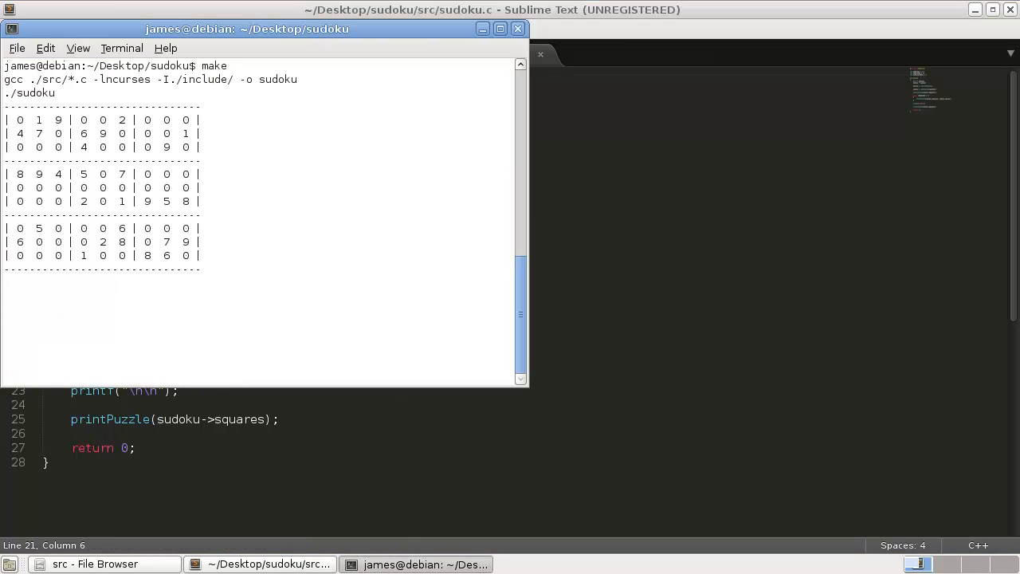
key(ctrl+c)
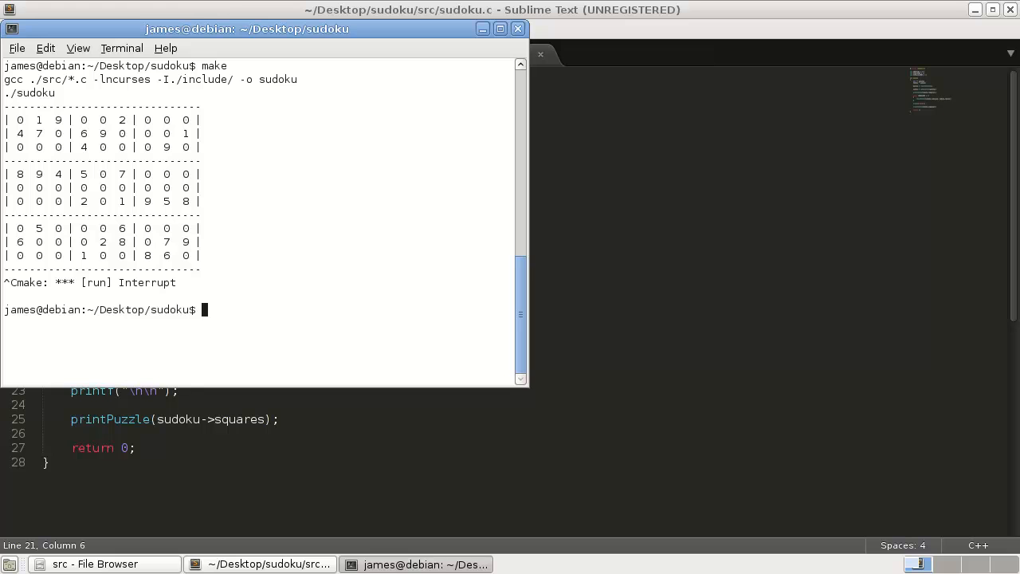
text(mak)
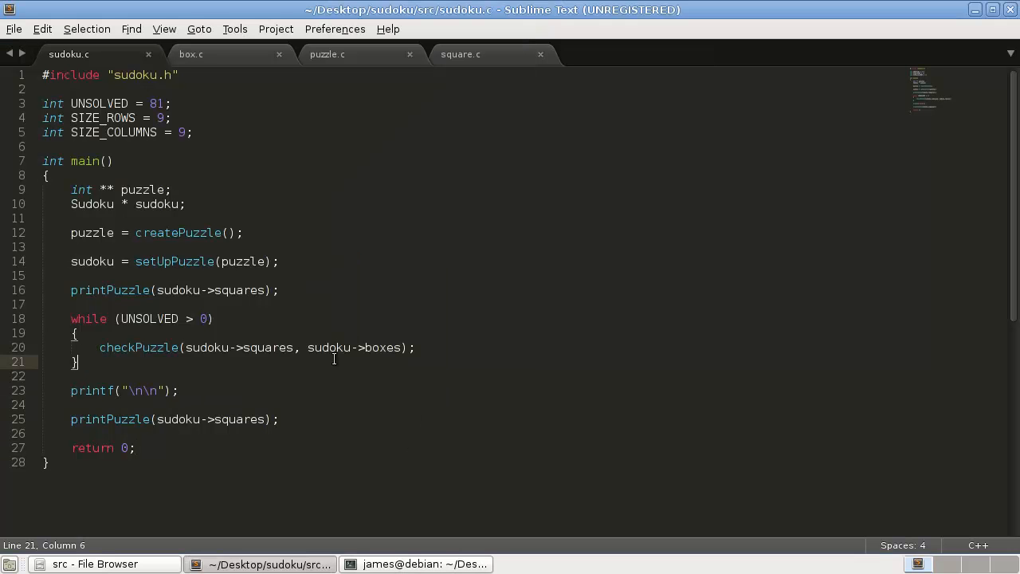
- Declare 'int progress' under the puzzle declaration in main and save sudoku.c
click(76, 333)
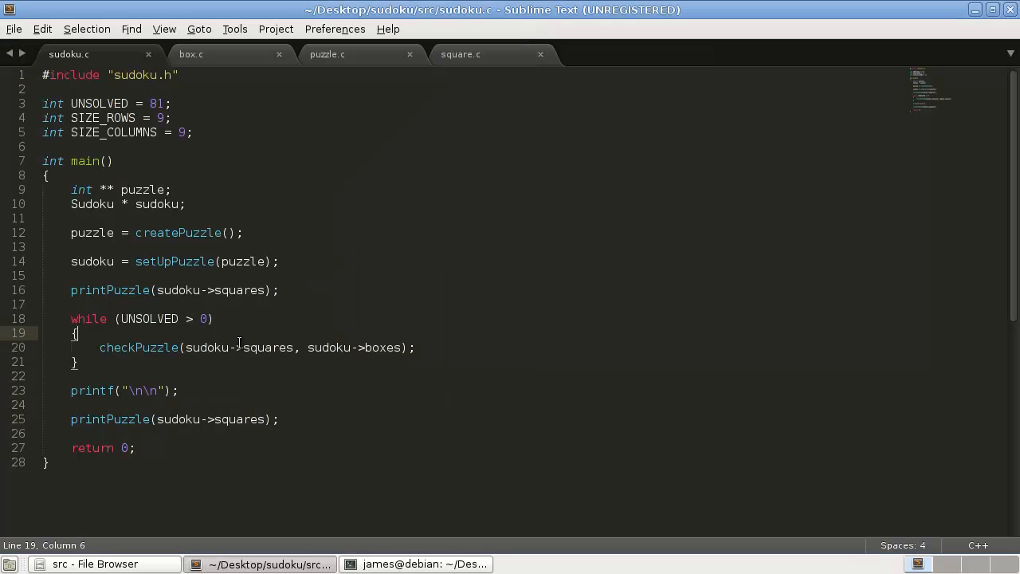
mouse_move(284, 344)
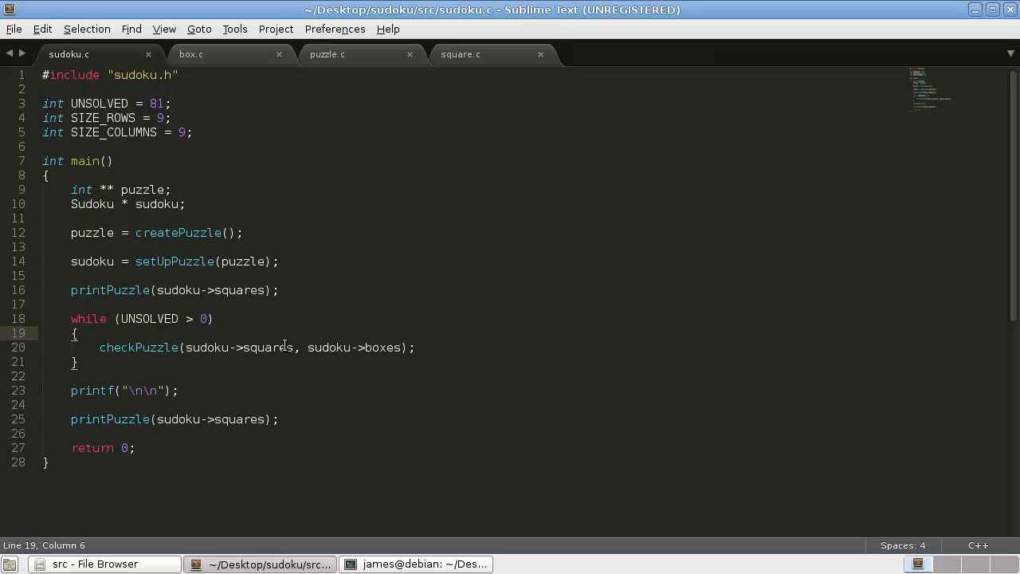
mouse_move(228, 386)
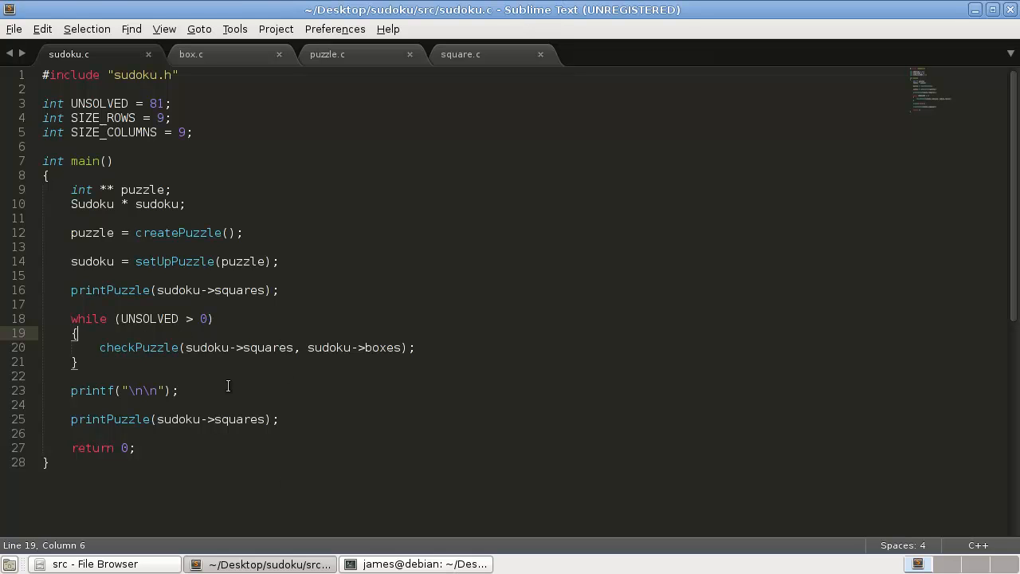
mouse_move(215, 392)
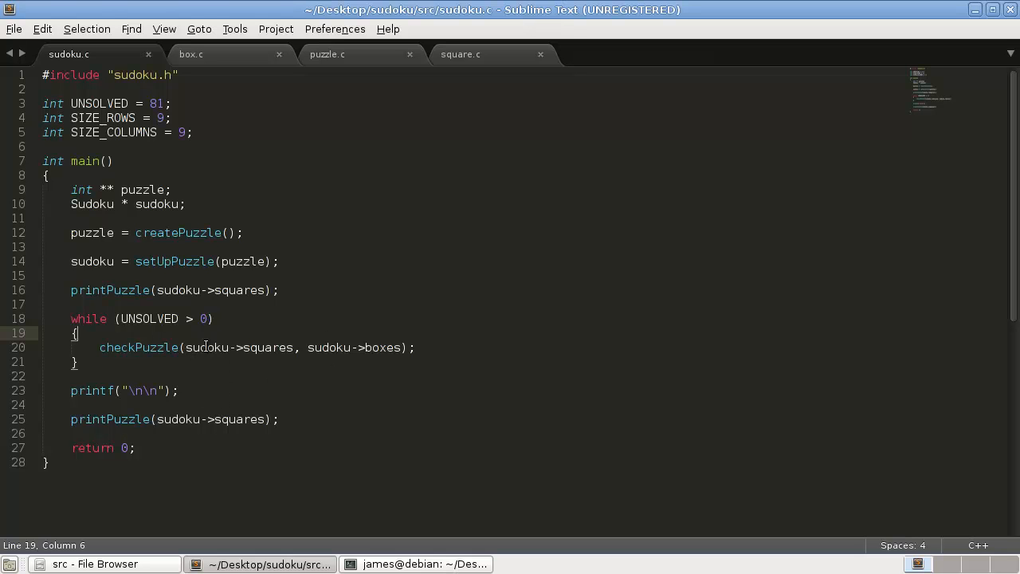
mouse_move(256, 93)
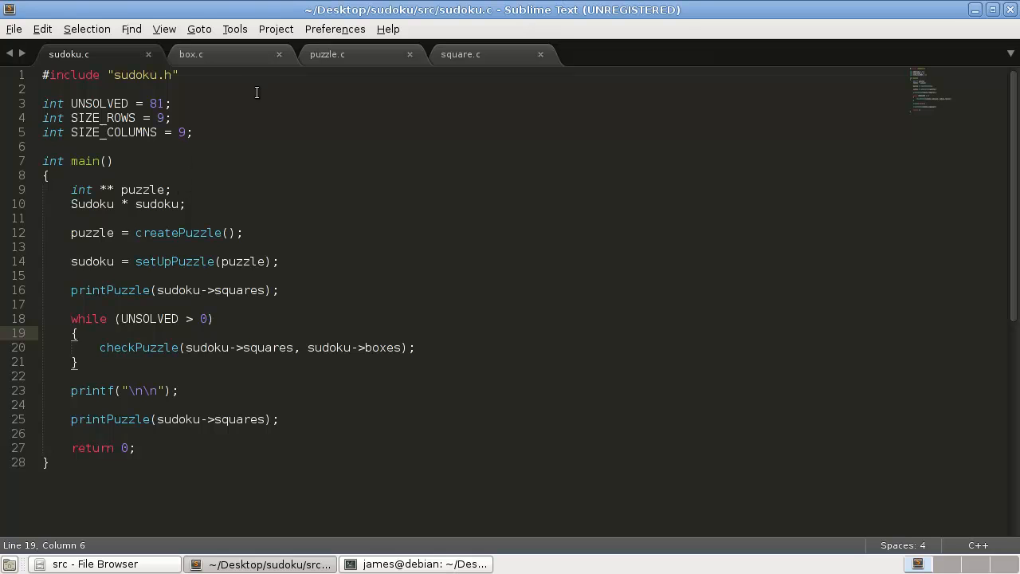
mouse_move(239, 72)
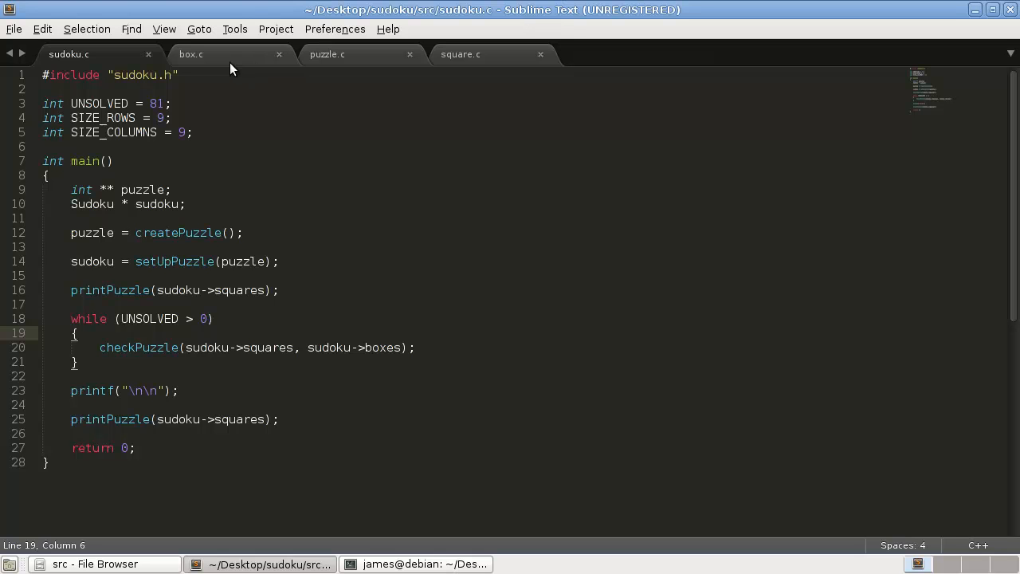
click(184, 204)
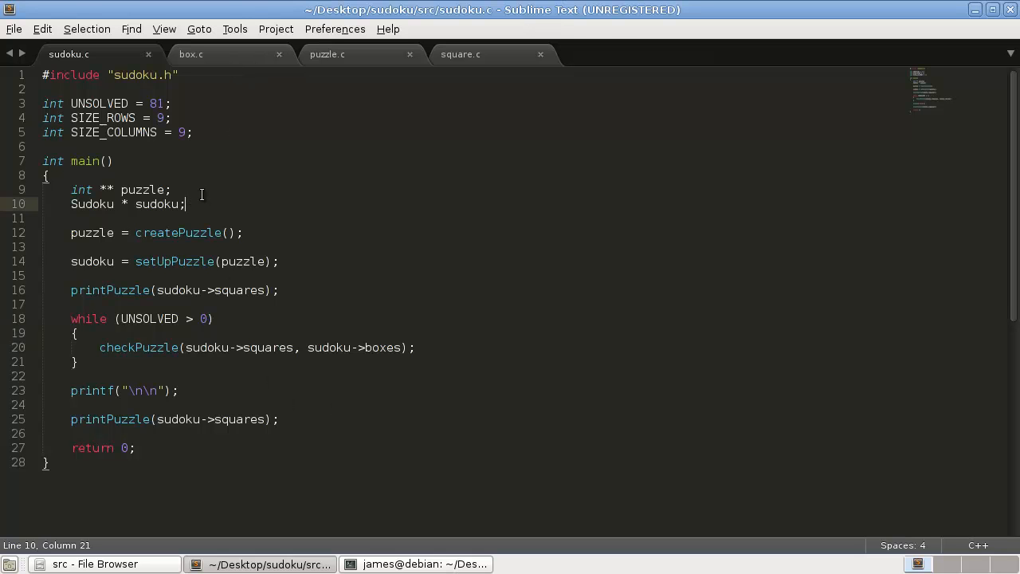
text(int p)
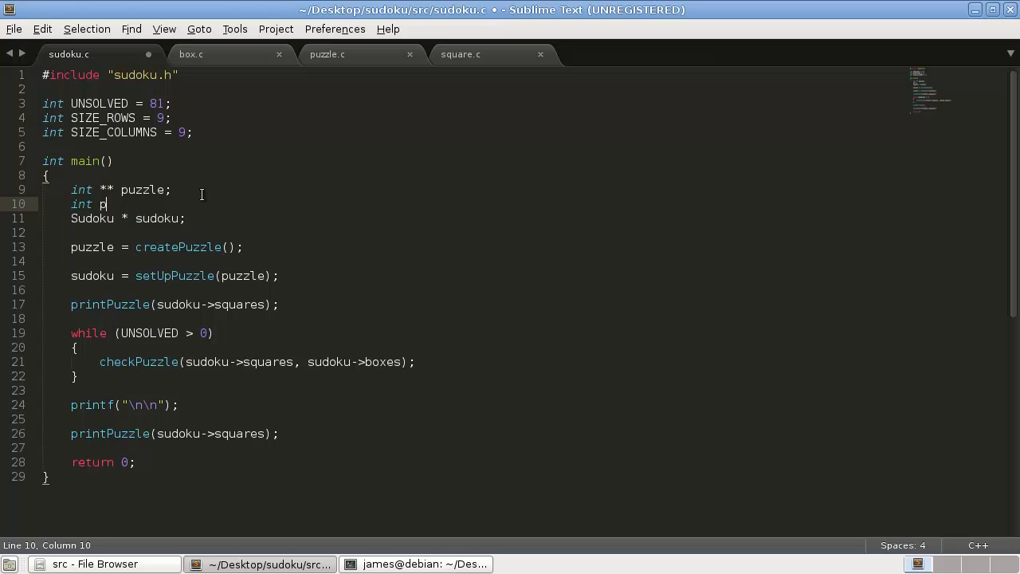
text(rogress)
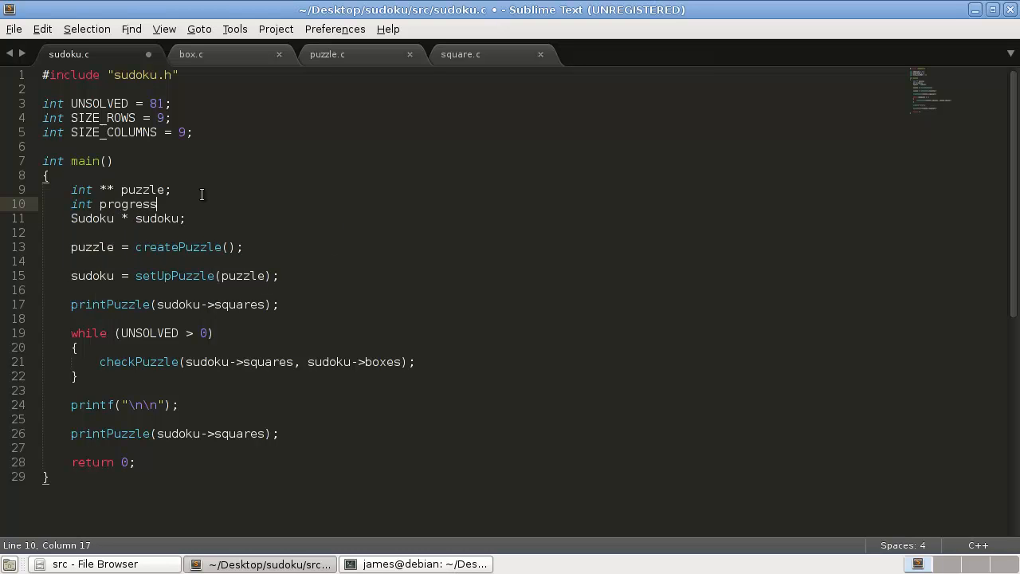
text(= 1)
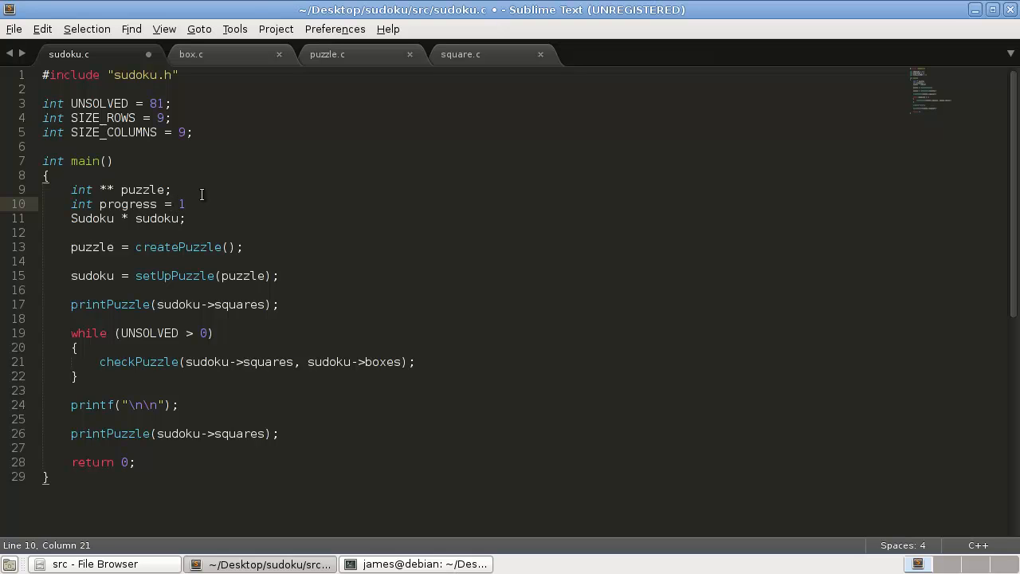
key(ctrl+s)
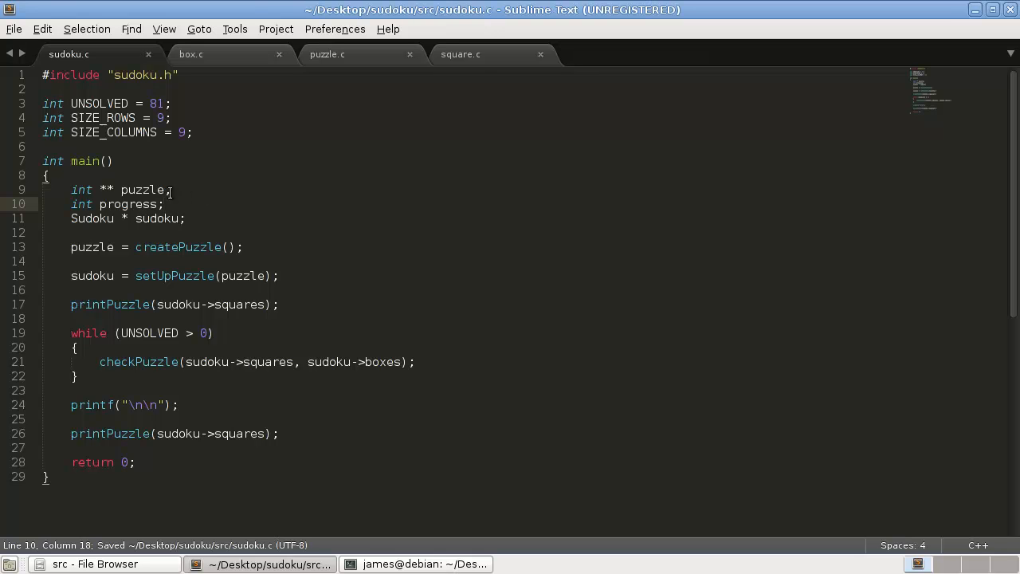
double_click(137, 360)
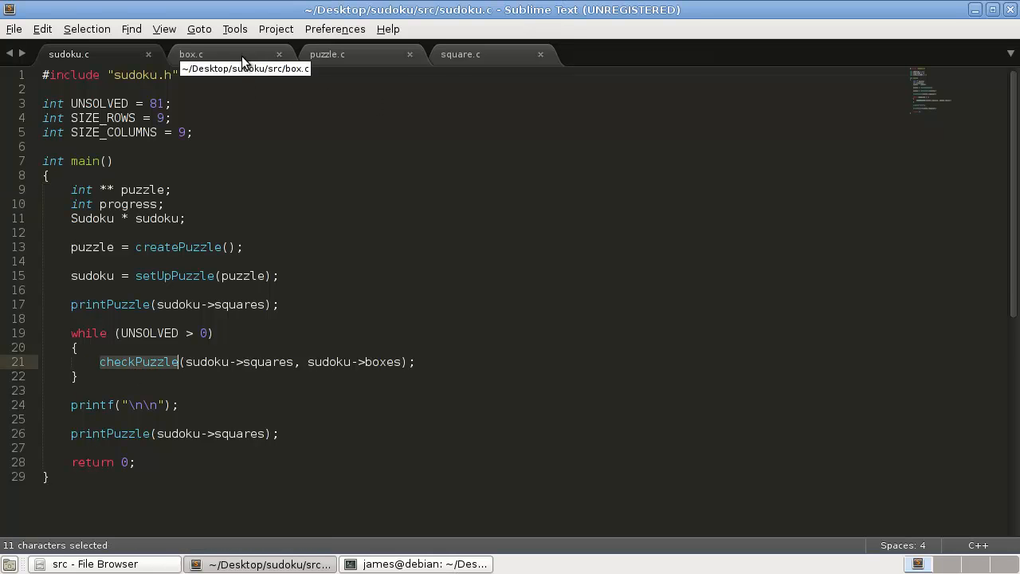
- Switch to puzzle.c and place the cursor after the updateBoxes call in checkPuzzle
click(327, 55)
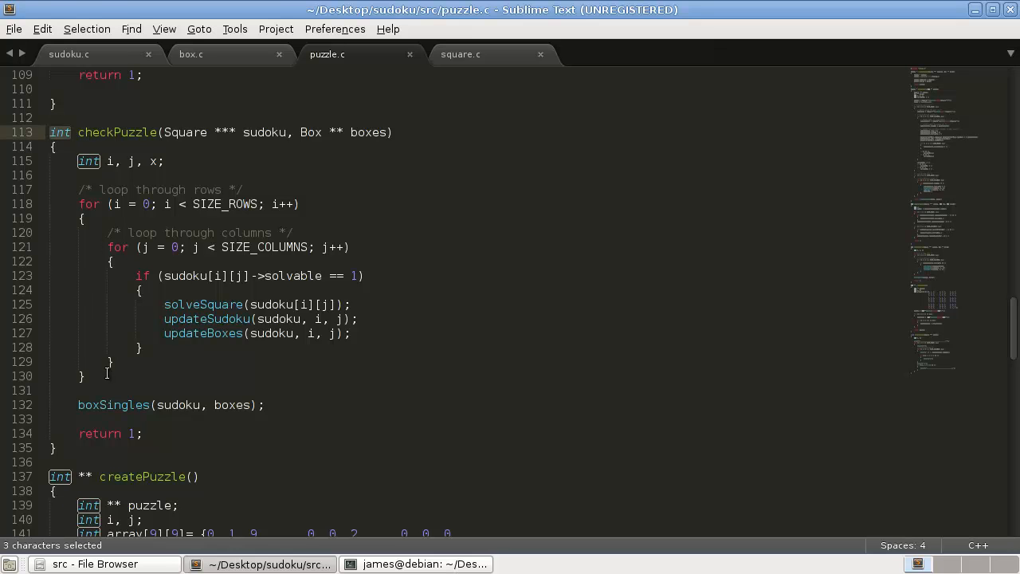
mouse_move(274, 388)
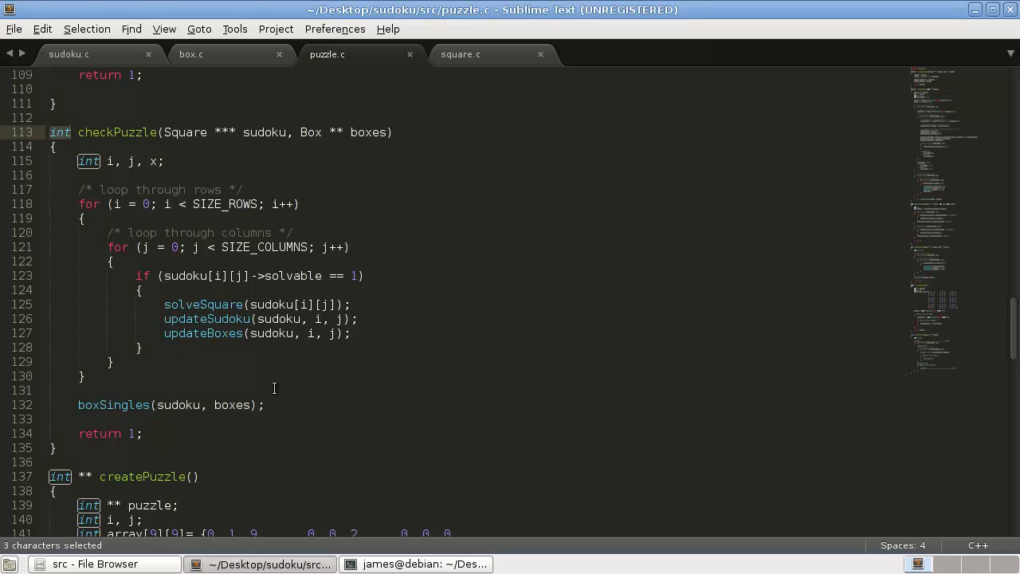
mouse_move(188, 287)
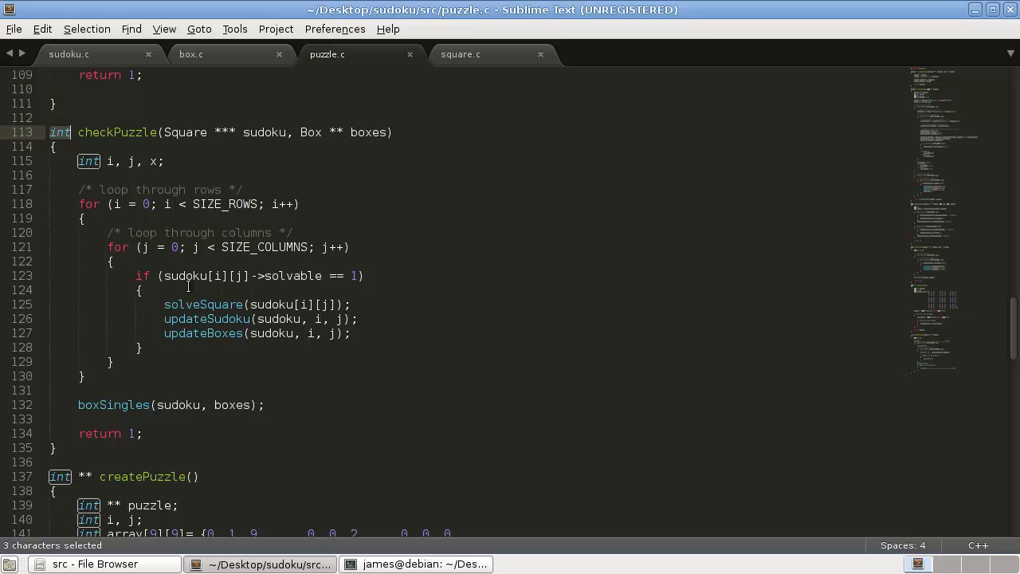
click(402, 334)
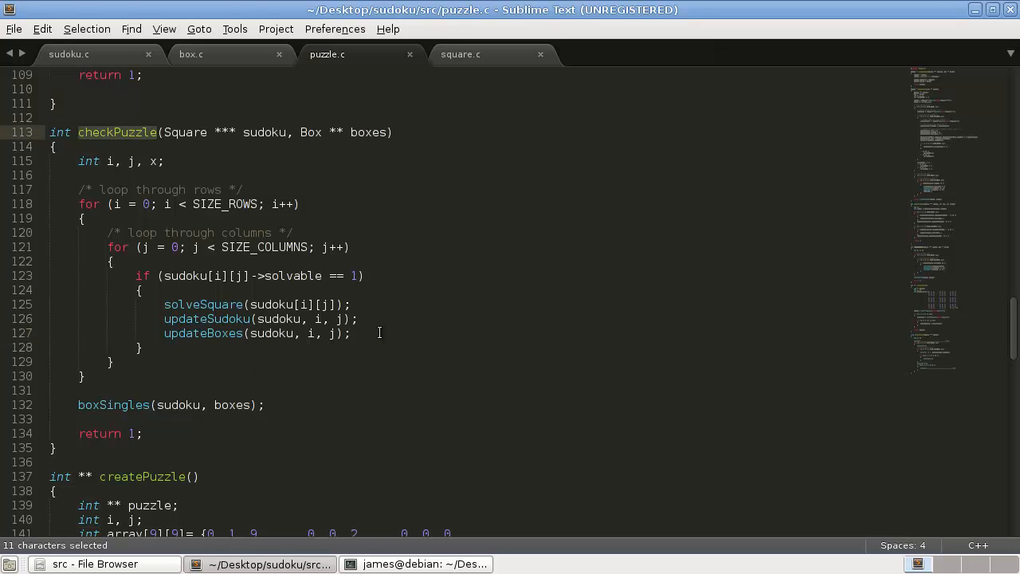
- Add a blank line after updateBoxes and trace where checkPuzzle's inner loop closes, selecting boxSingles
key(enter)
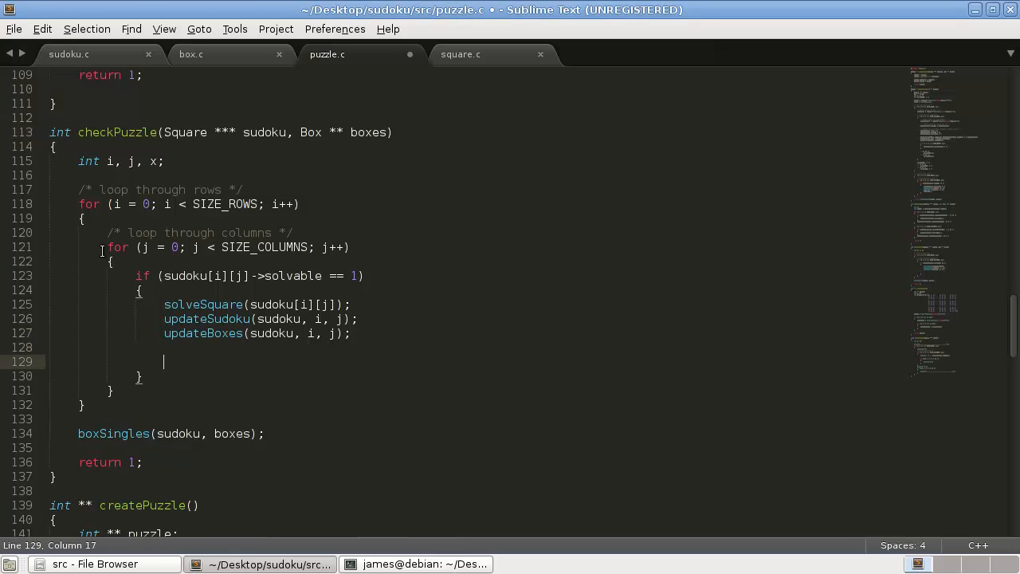
mouse_move(204, 376)
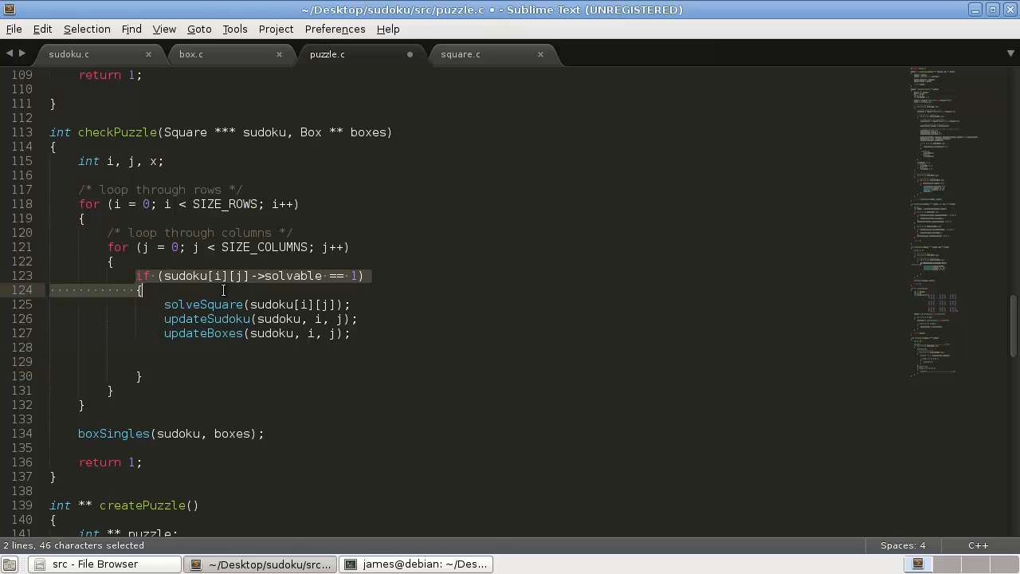
click(231, 360)
text(return 1;)
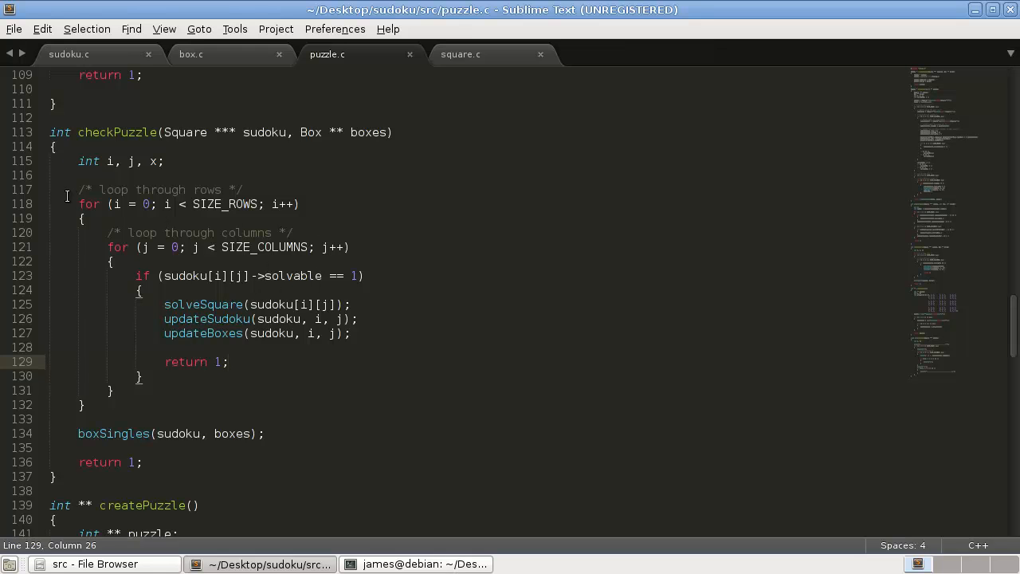
click(111, 262)
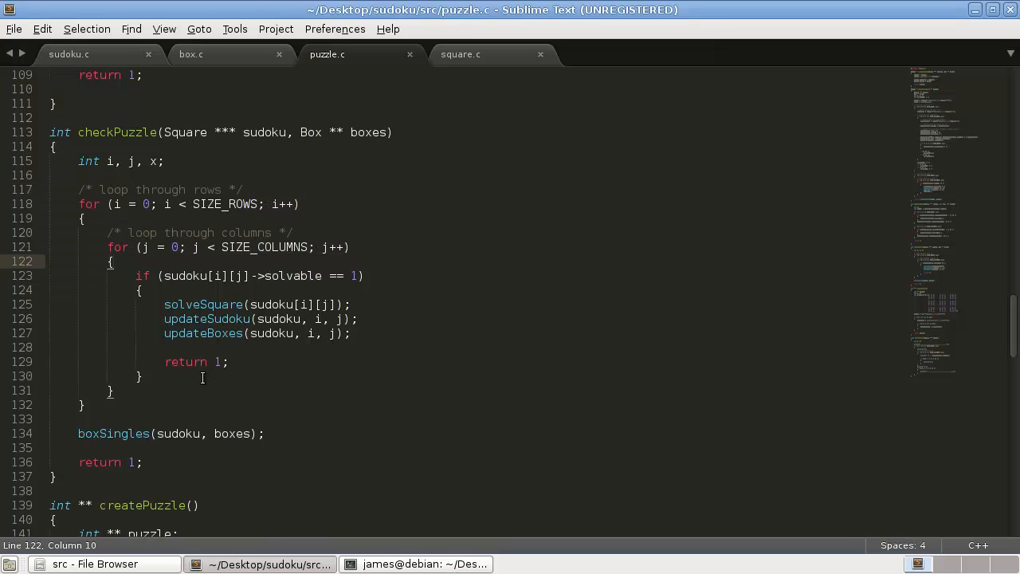
click(111, 390)
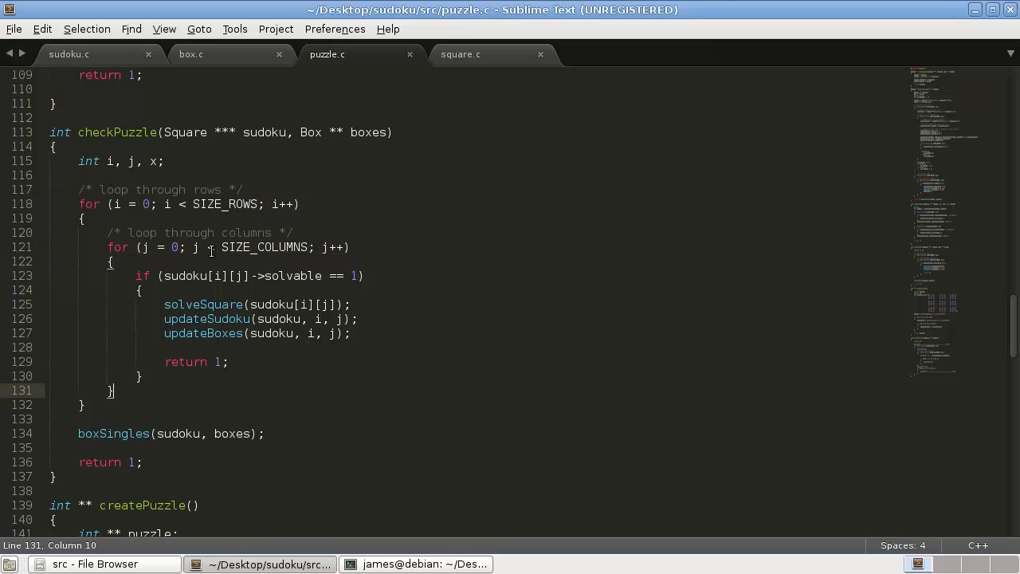
click(108, 433)
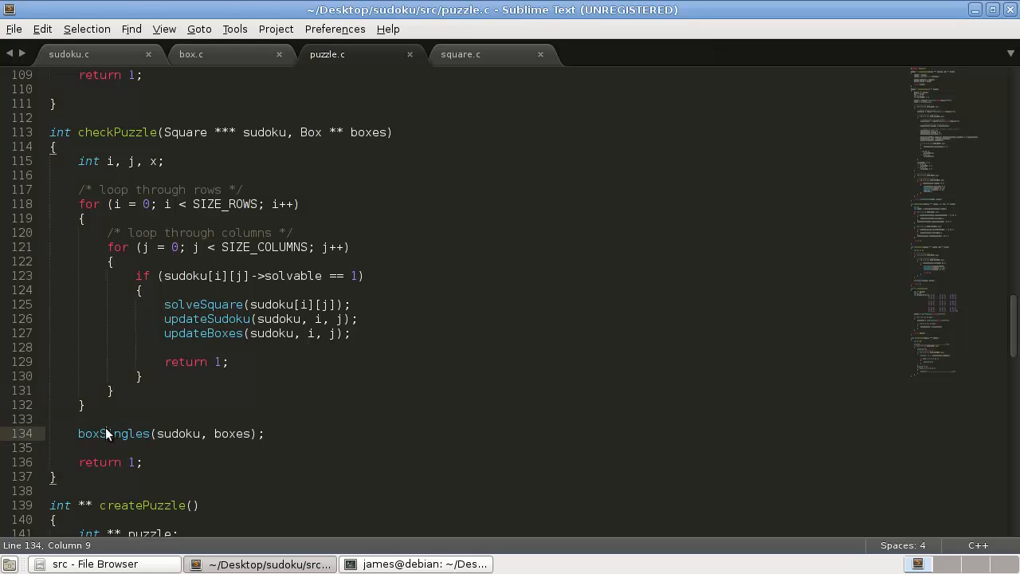
double_click(113, 434)
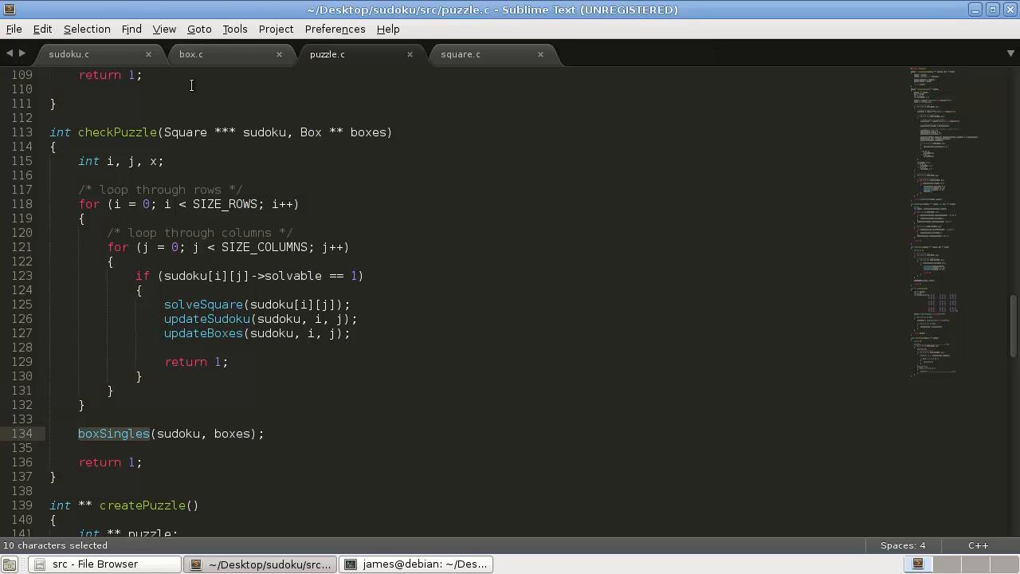
- Review the boxSingles loop in box.c, then return to checkPuzzle in puzzle.c
click(191, 54)
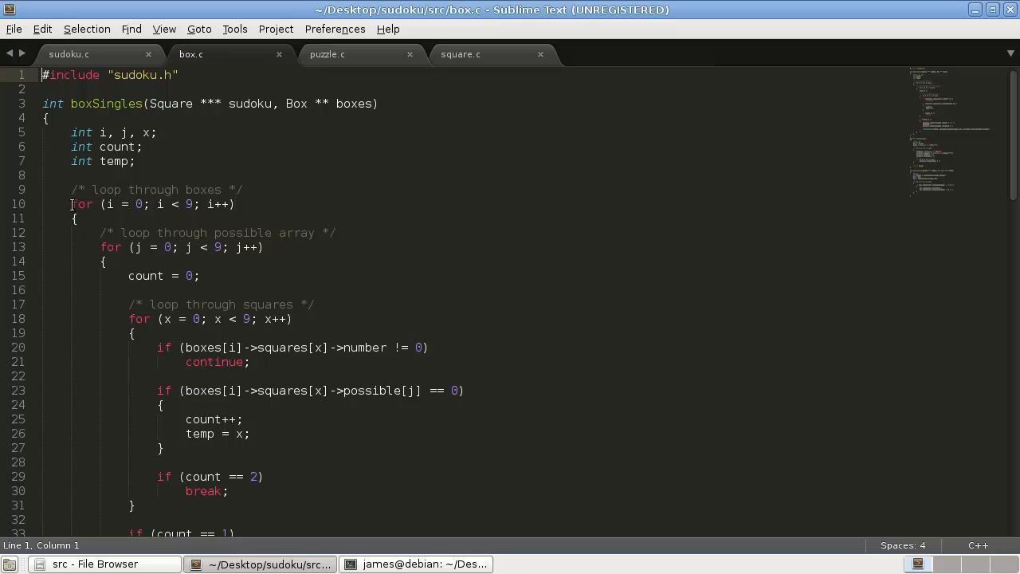
drag(70, 204, 130, 333)
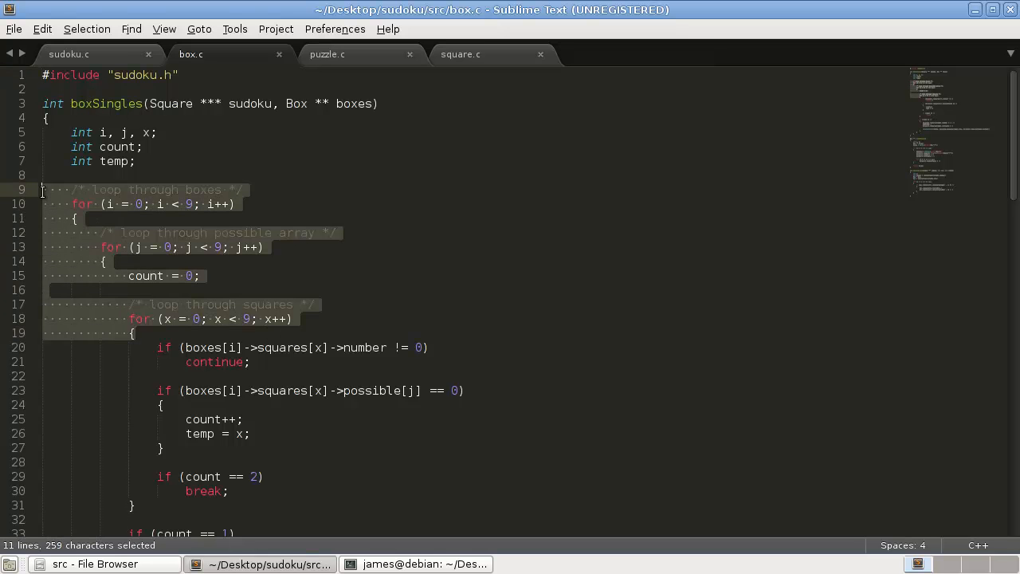
click(327, 54)
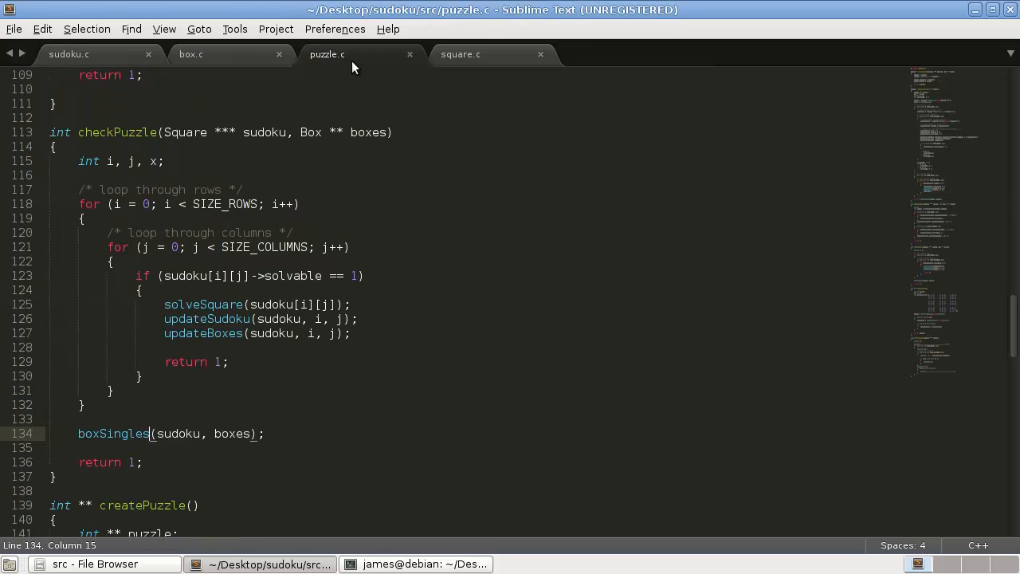
drag(164, 333, 228, 362)
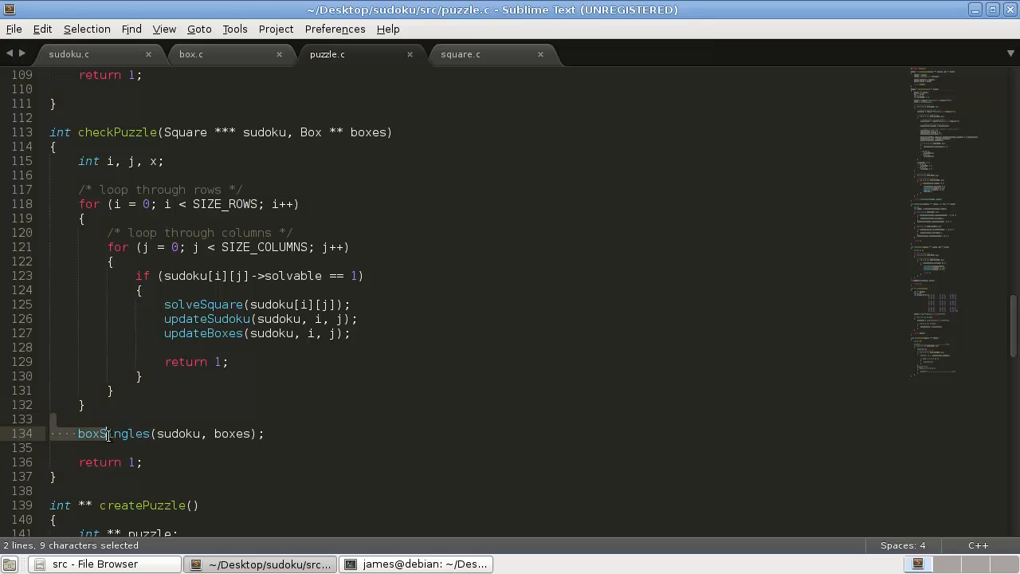
click(185, 276)
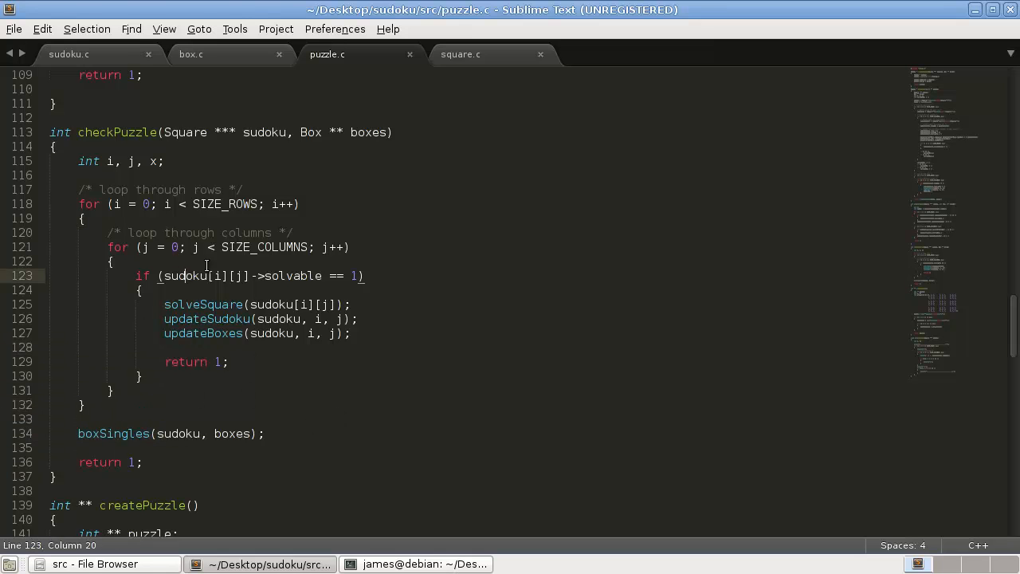
mouse_move(249, 306)
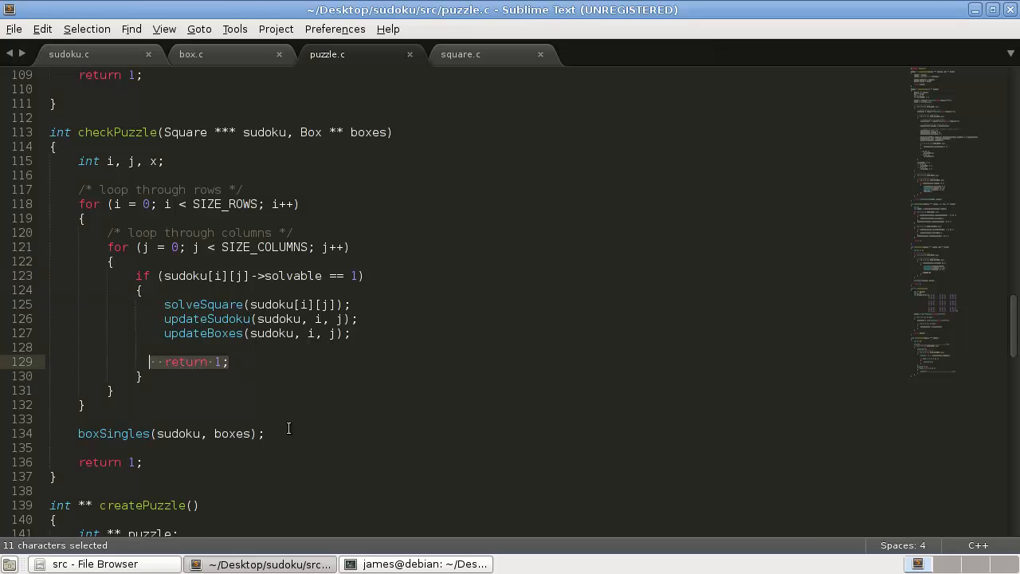
click(229, 362)
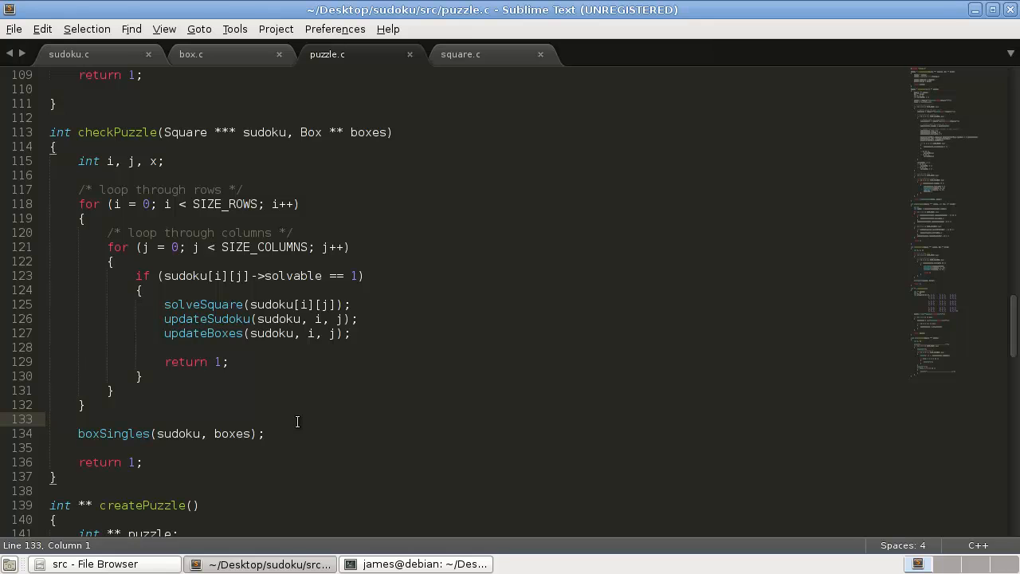
- Assign checkPuzzle's result to progress and add 'if (progress == 0) { break; }' in main's loop
click(141, 376)
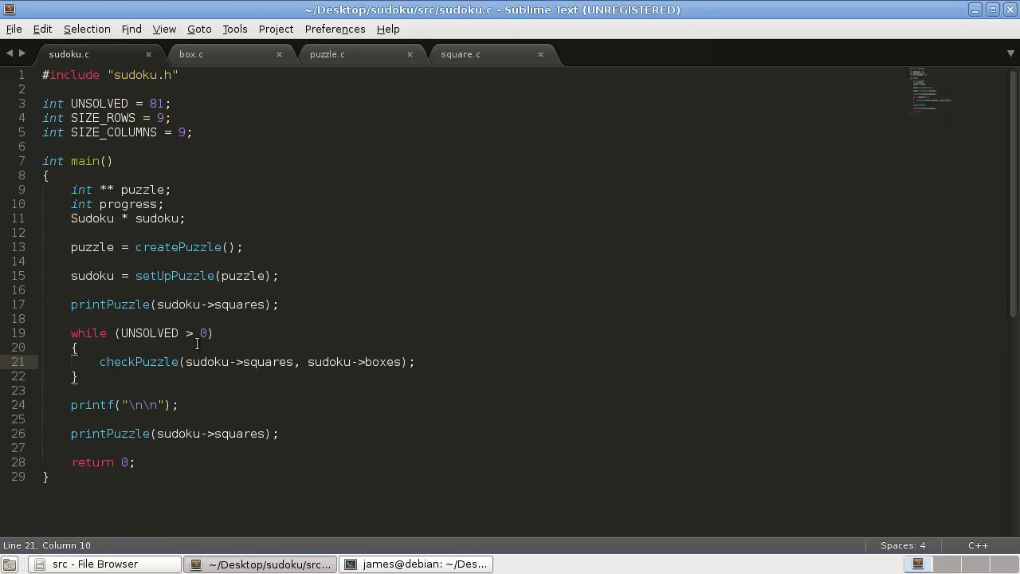
text(progess =)
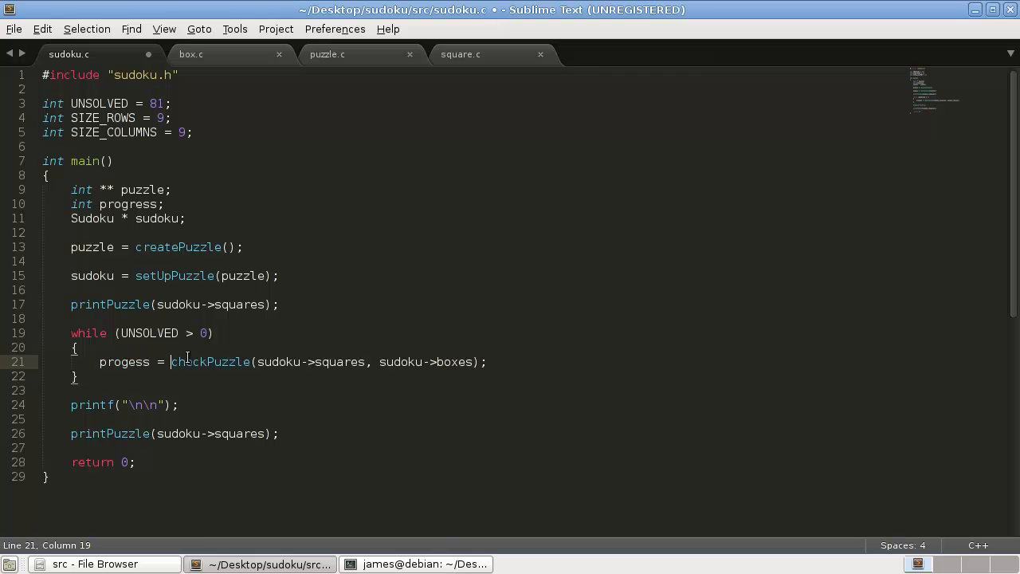
click(539, 360)
text(if)
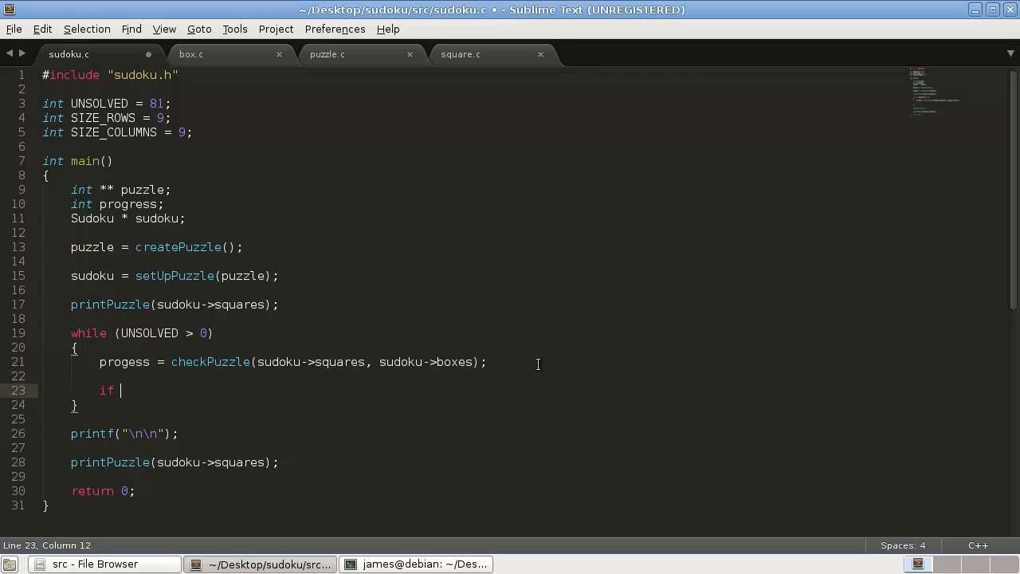
text((progress == 0)
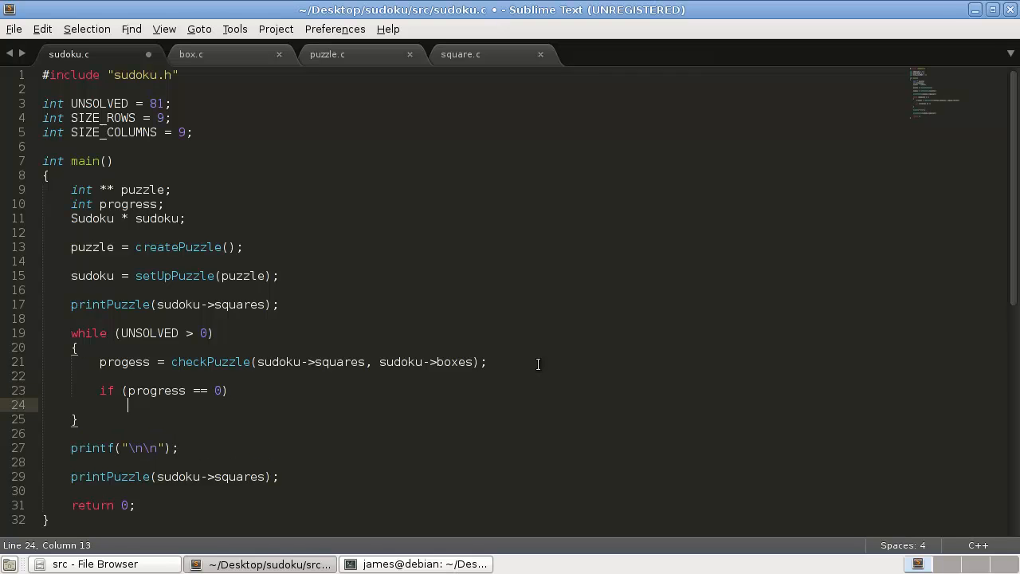
key(enter)
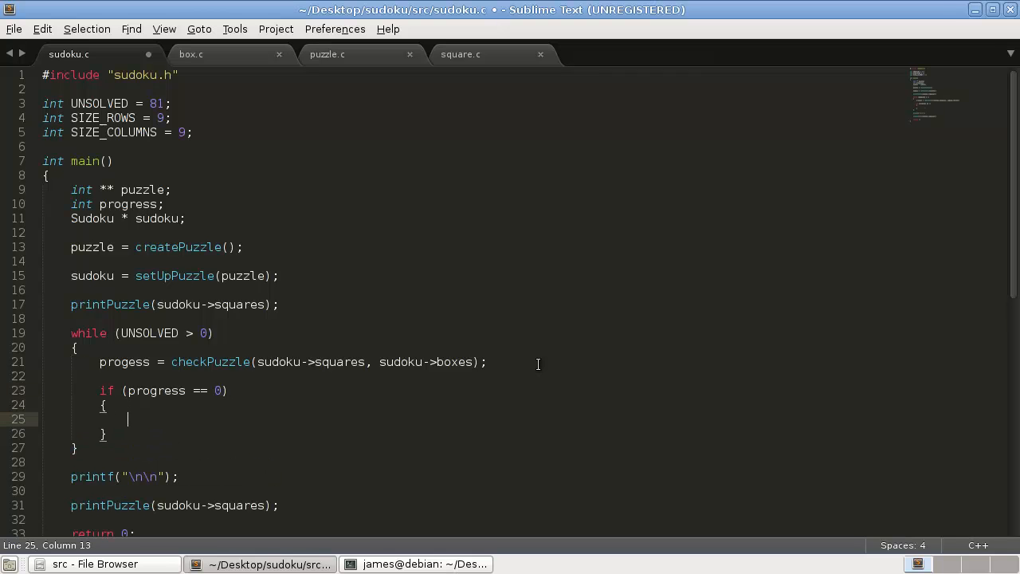
text(break;)
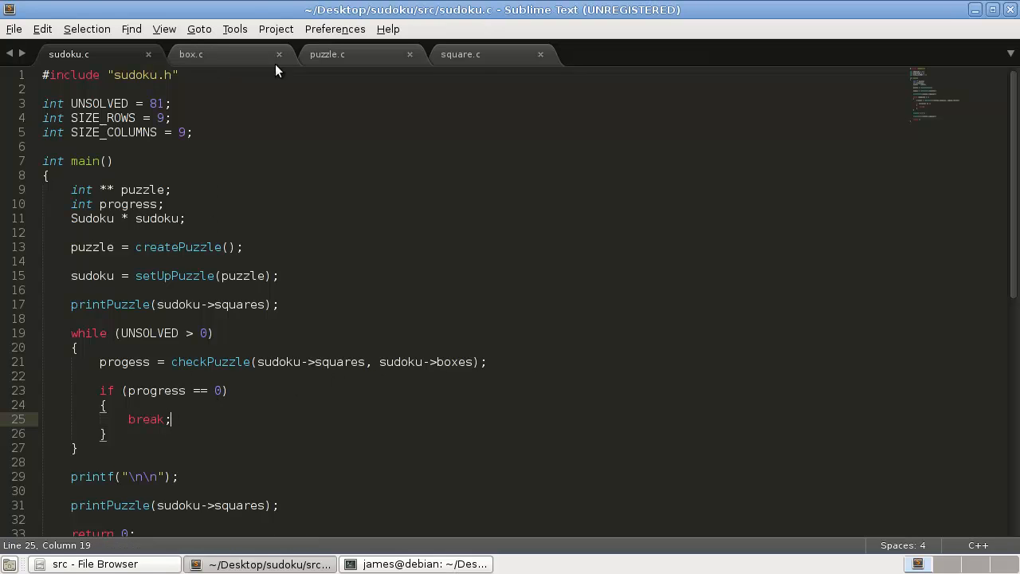
mouse_move(348, 76)
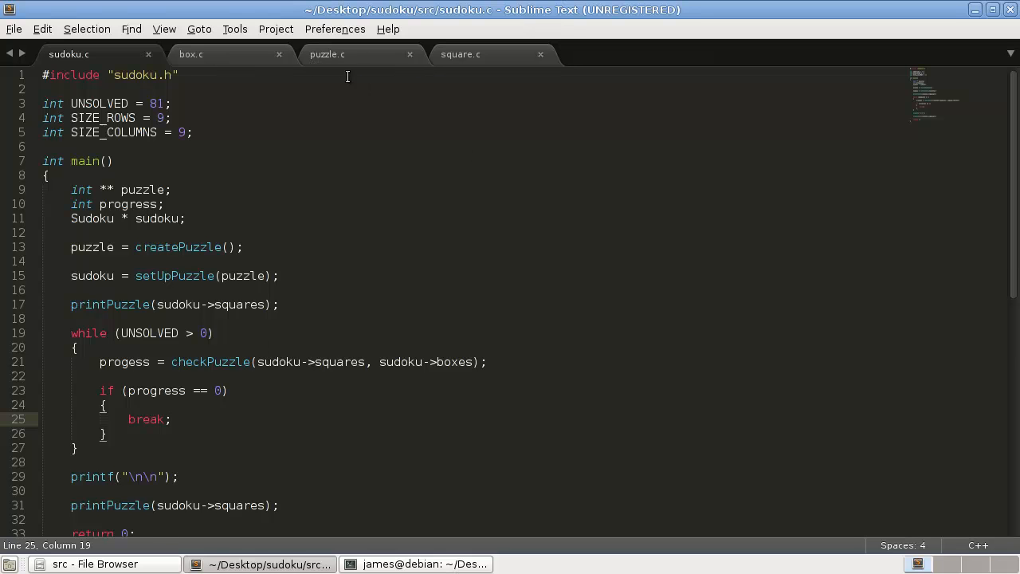
- Look up boxSingles from puzzle.c, open box.c and confirm its int return type
click(326, 54)
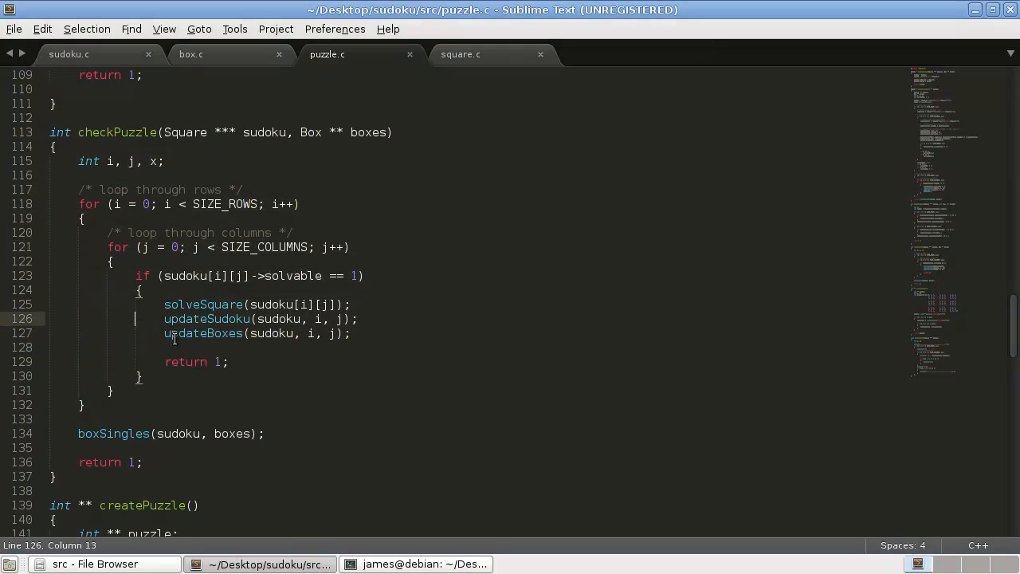
double_click(113, 434)
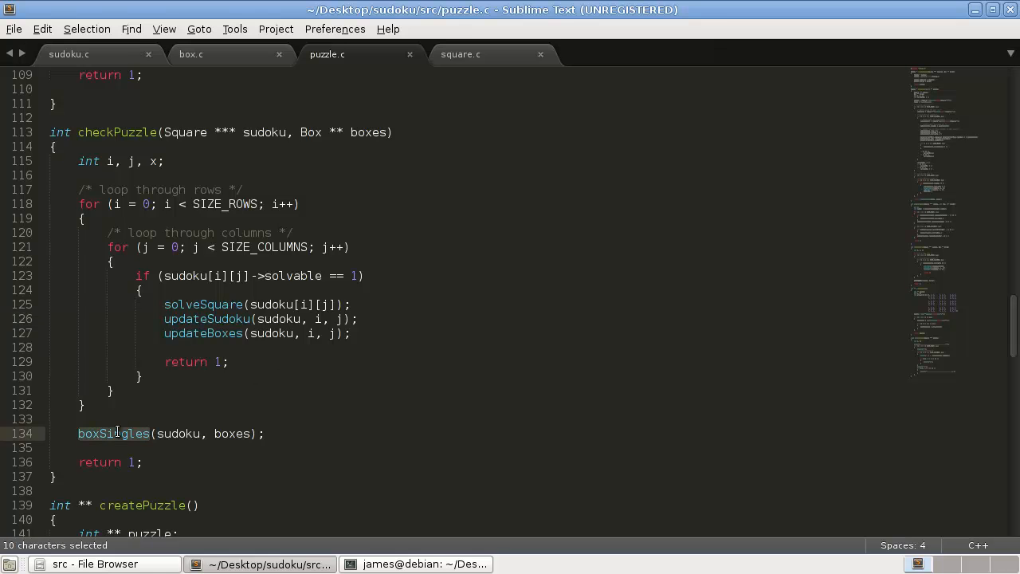
click(191, 54)
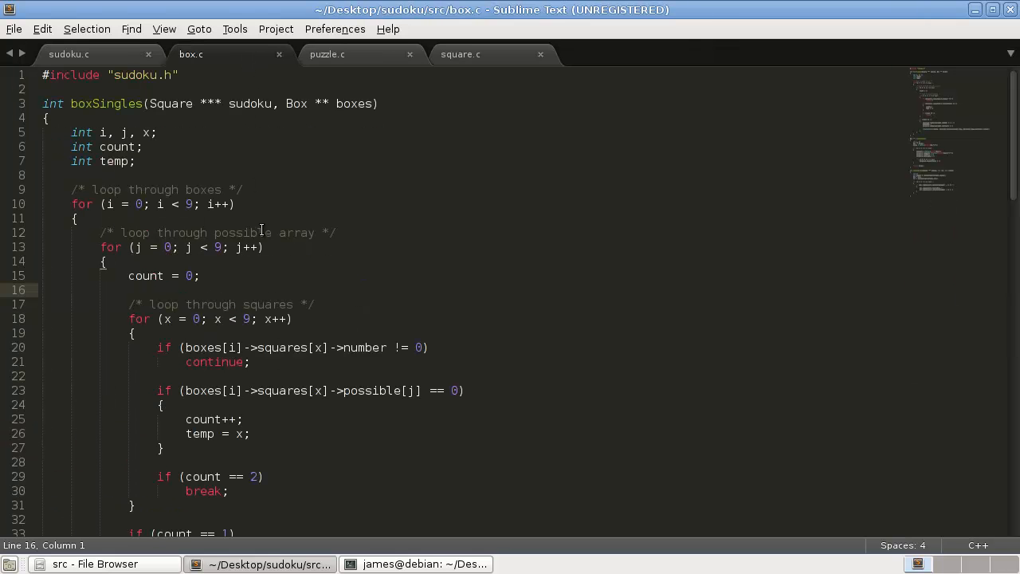
double_click(51, 104)
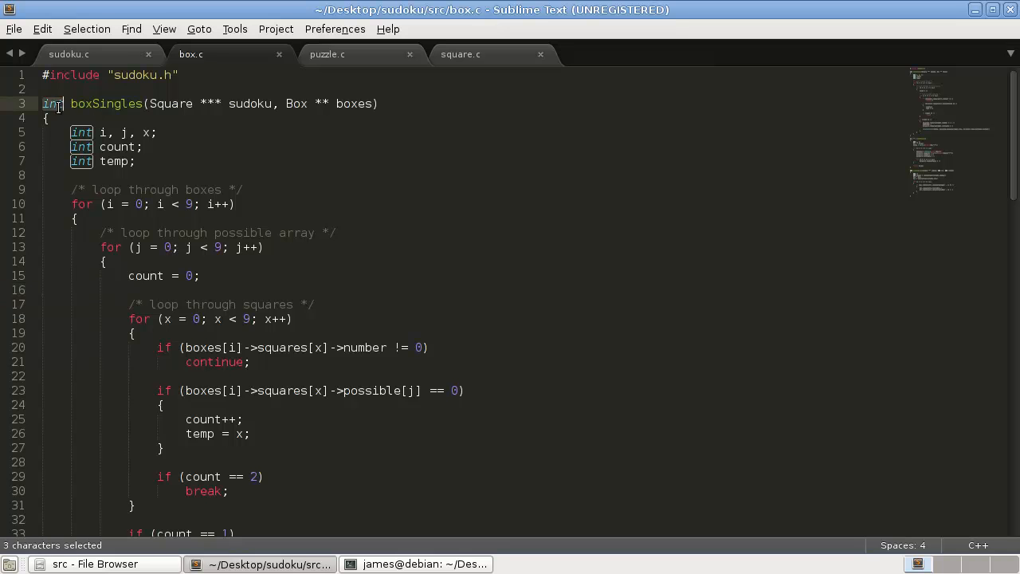
scroll(down, 3)
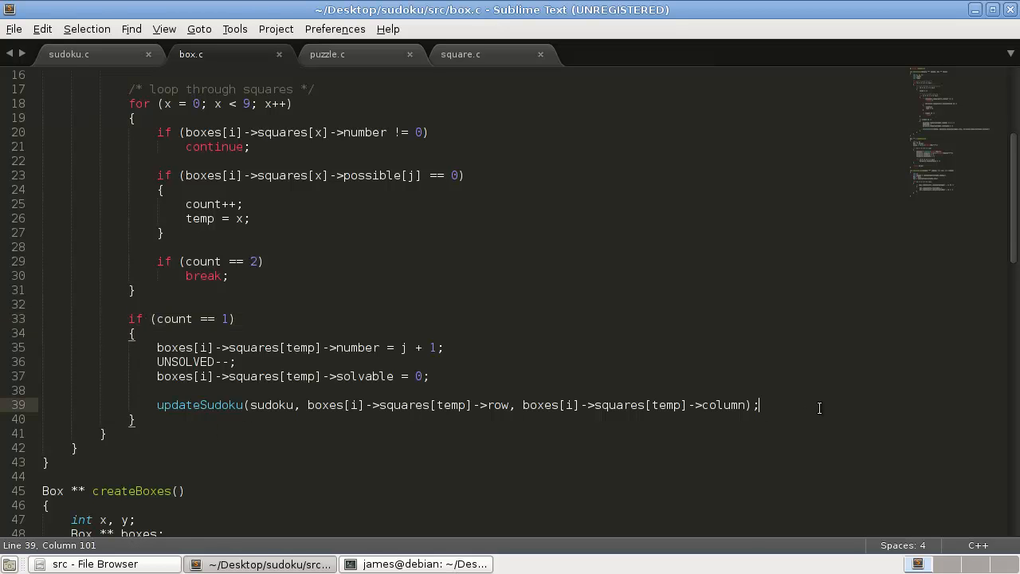
scroll(down, 3)
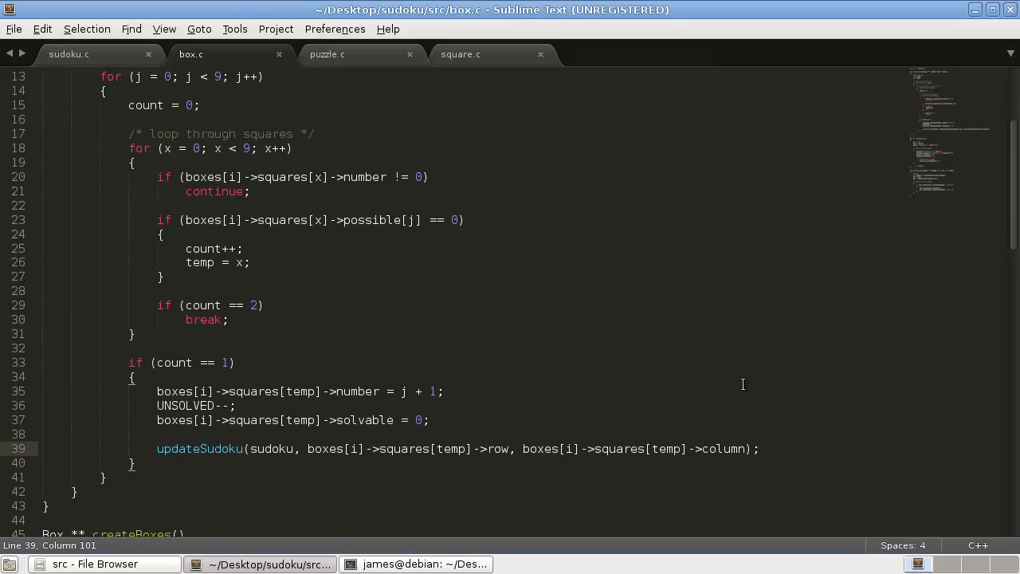
- Add 'return 1;' after updateSudoku in the count==1 block and 'return 0;' at the end of boxSingles
text(ret)
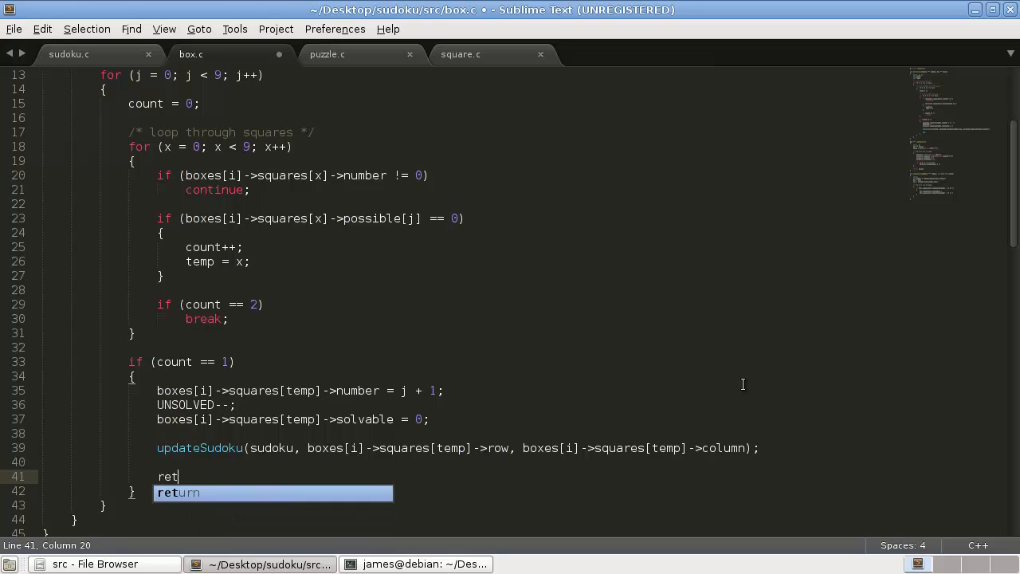
text(urn 1;)
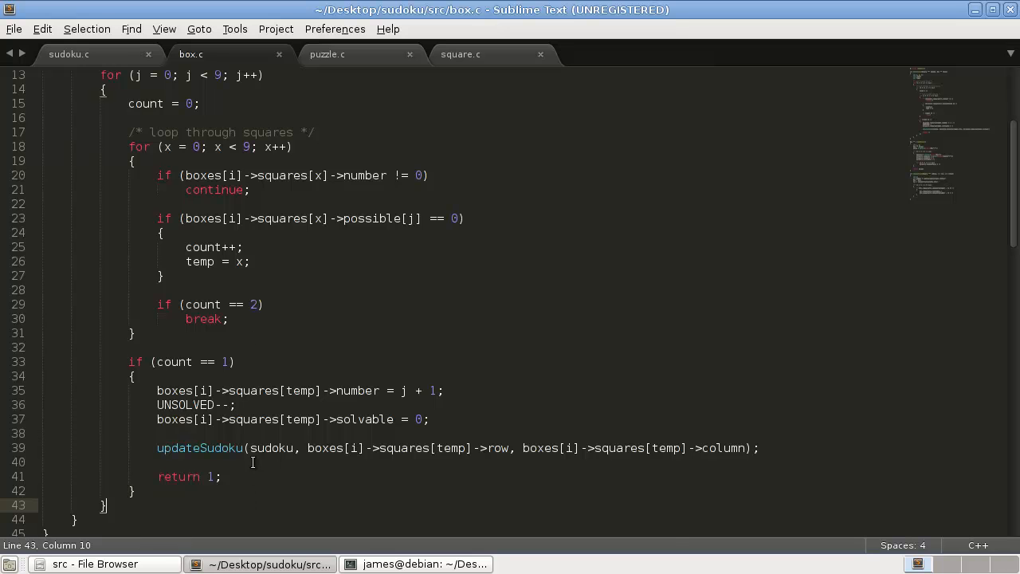
scroll(up, 3)
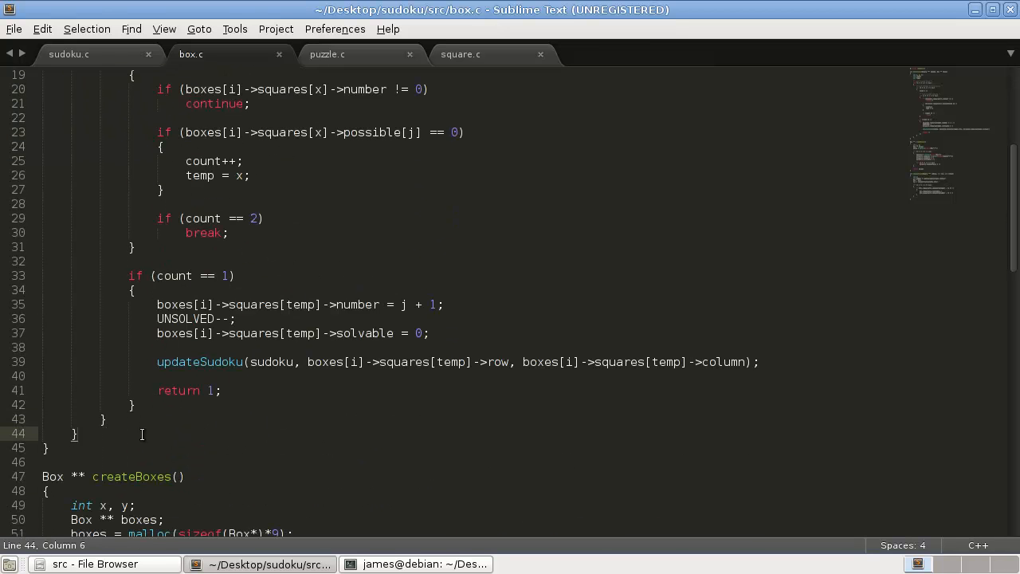
text(return)
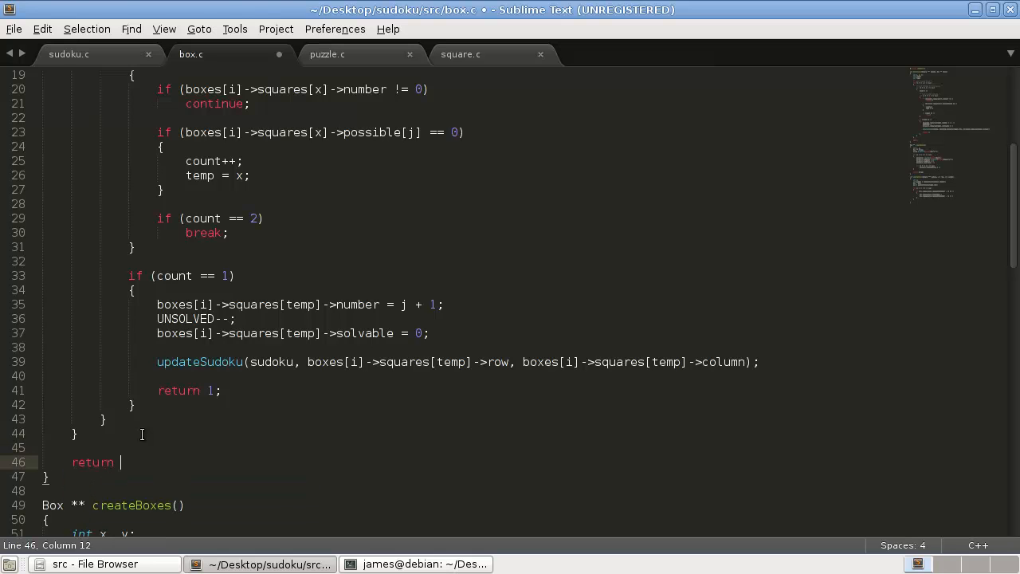
text(0;)
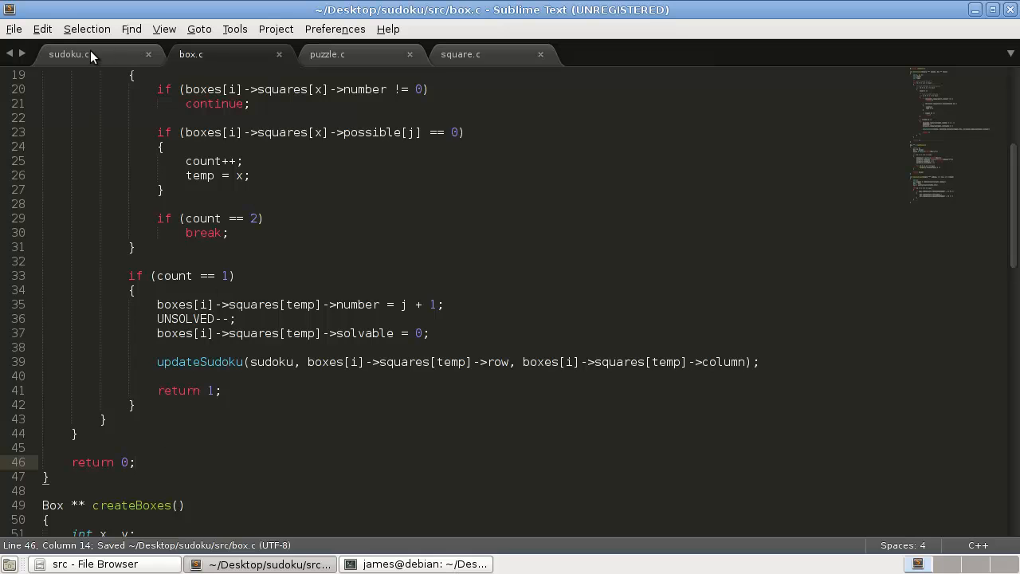
- In puzzle.c, delete checkPuzzle's trailing 'return 1;', make it return boxSingles' result, save and dismiss the license prompt
click(326, 55)
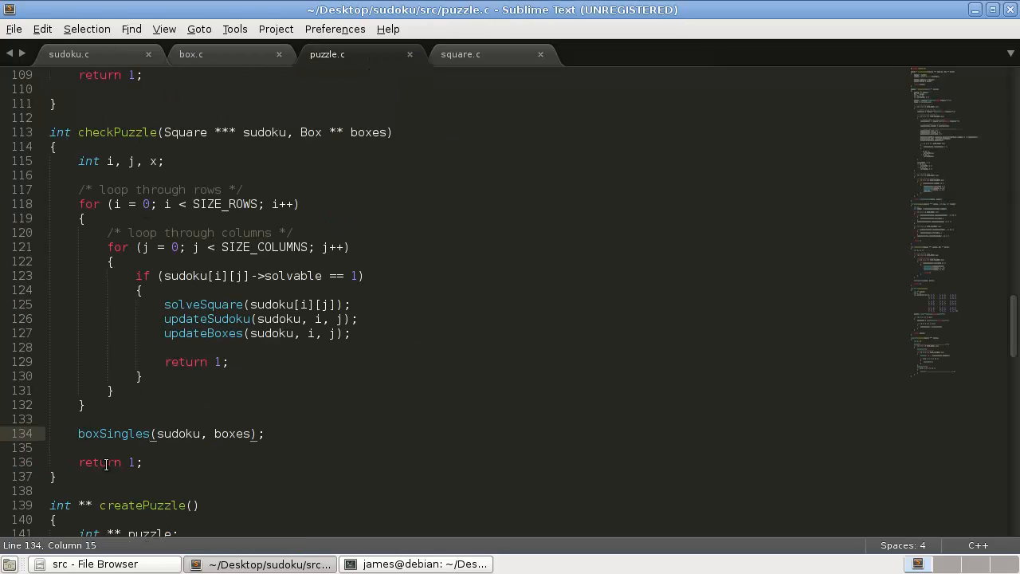
triple_click(103, 463)
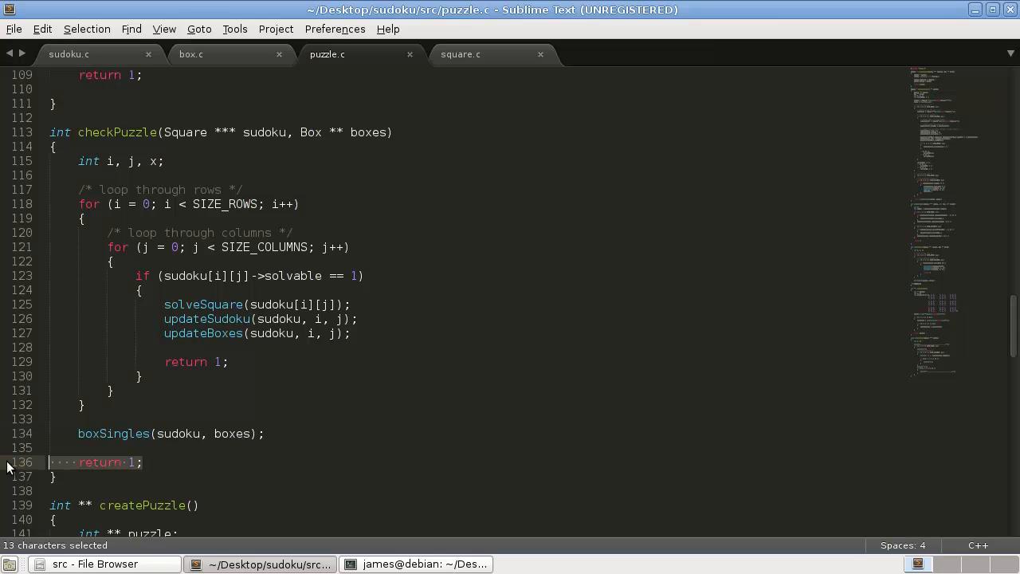
key(Delete)
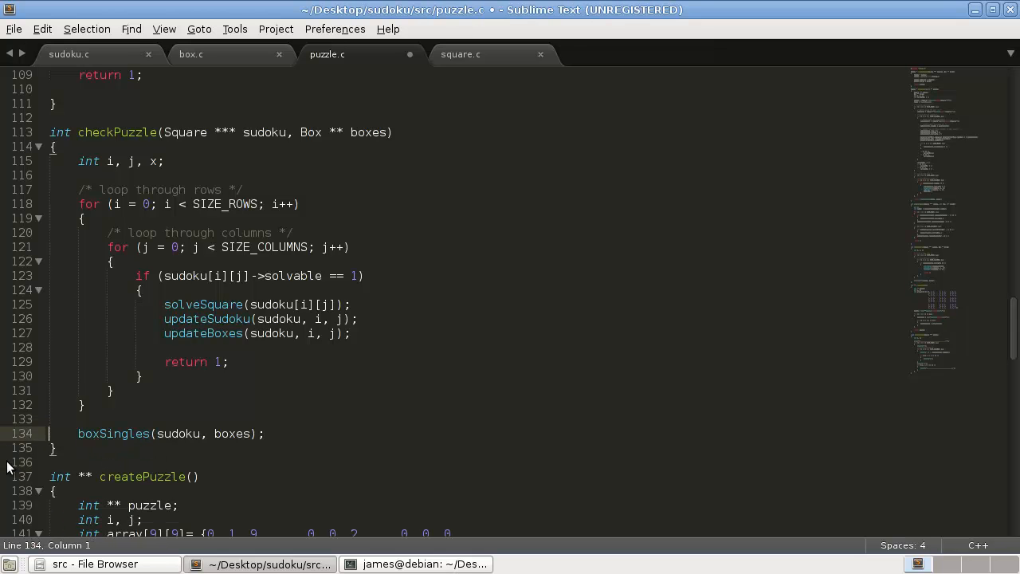
text(return)
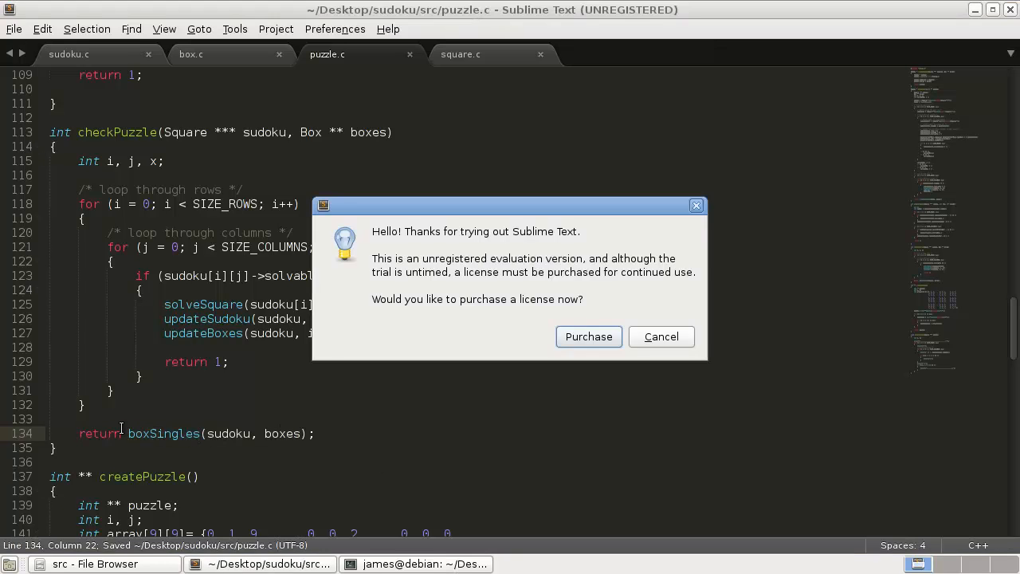
click(662, 335)
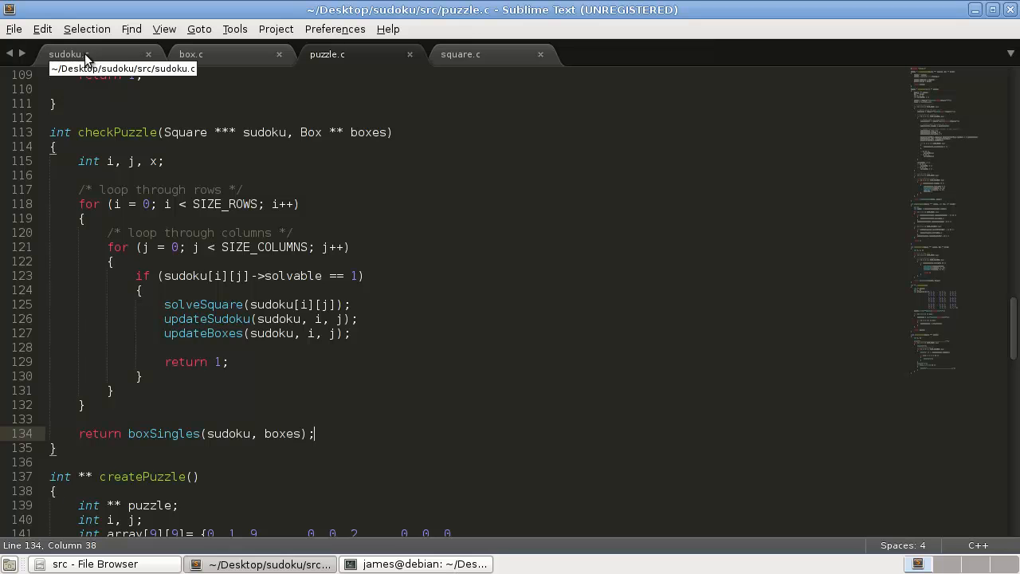
- In sudoku.c's main loop, wrap break in braces and add printf("Failed to solve the puzzle!\n\n"); before it
click(67, 54)
text(break;)
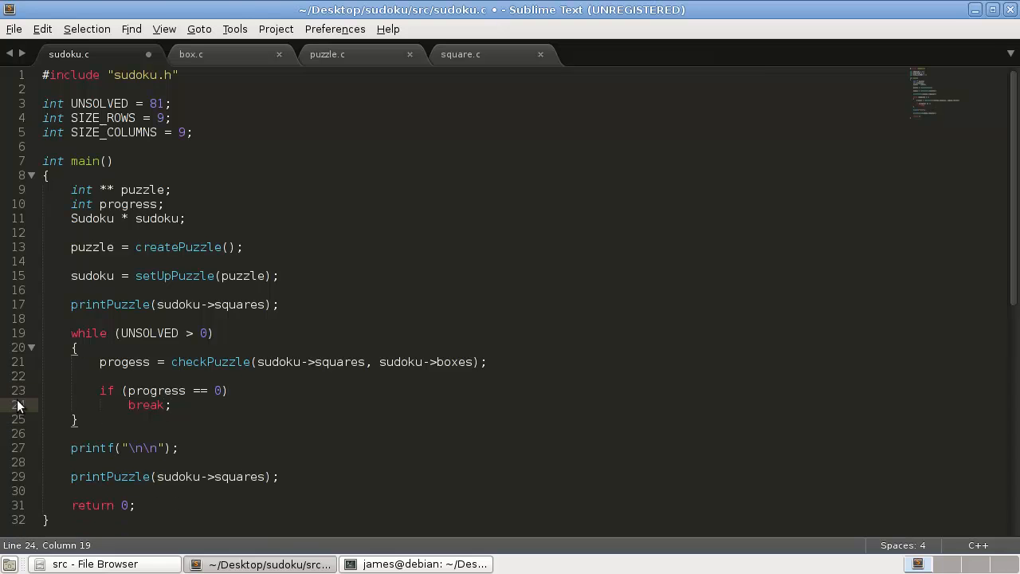
key(ctrl+s)
text({)
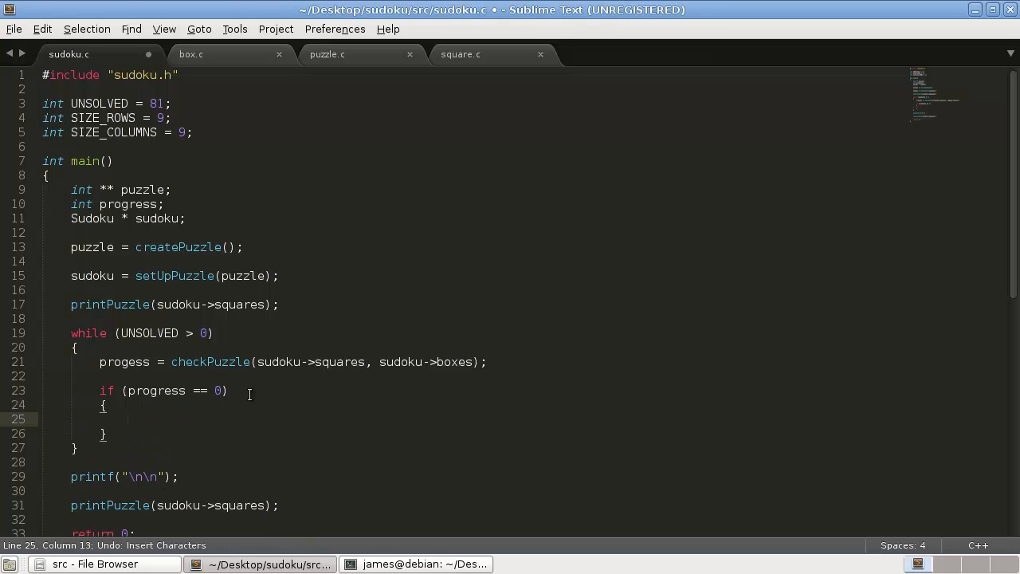
text(break;)
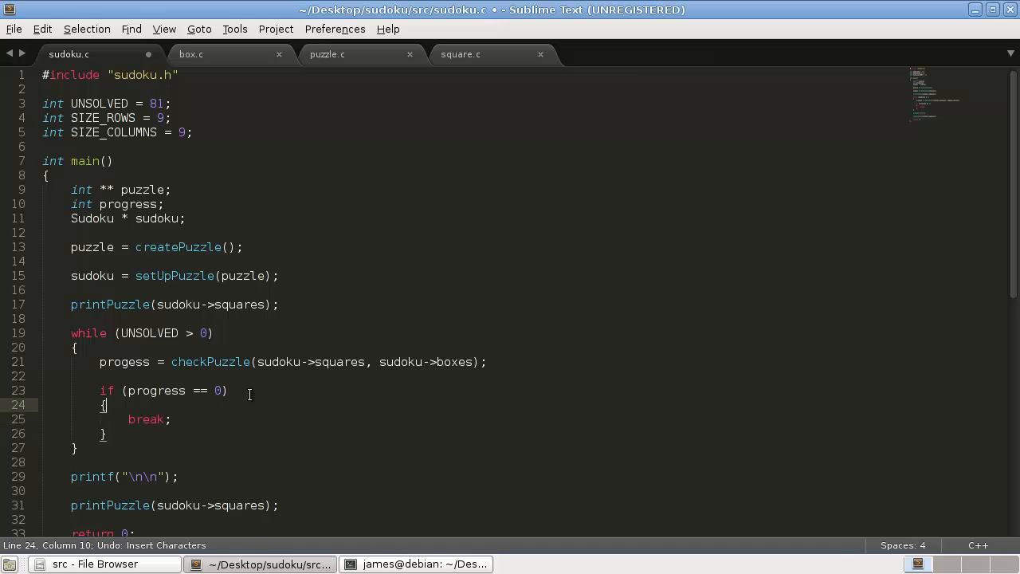
text(printf("");)
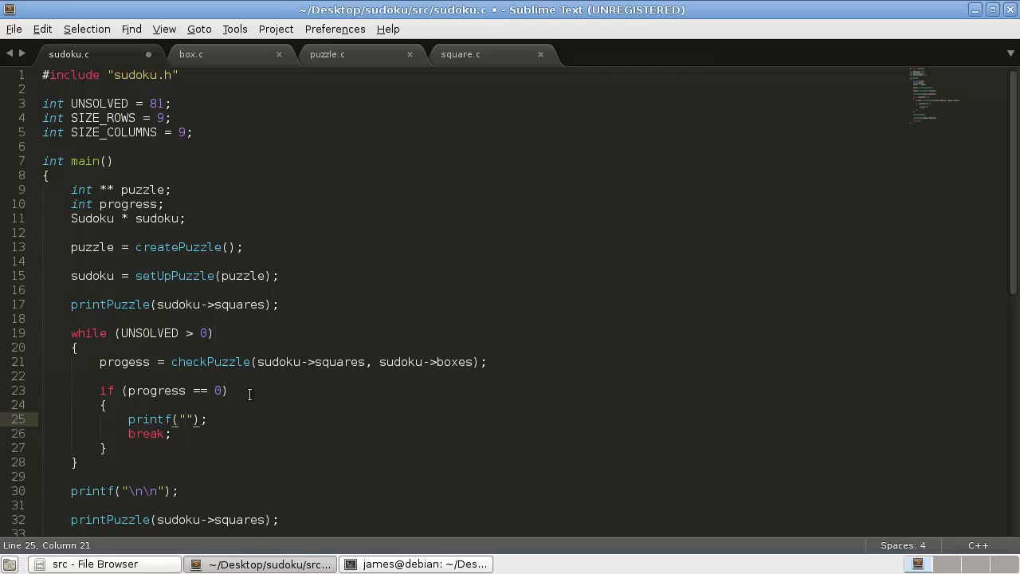
text(Failed)
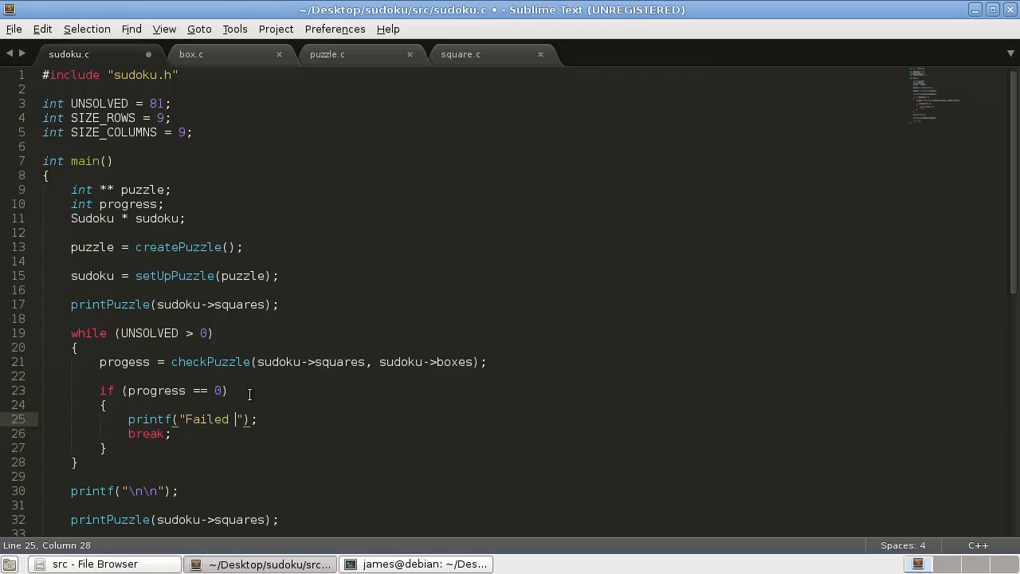
text(to solve the puzzle!\n\)
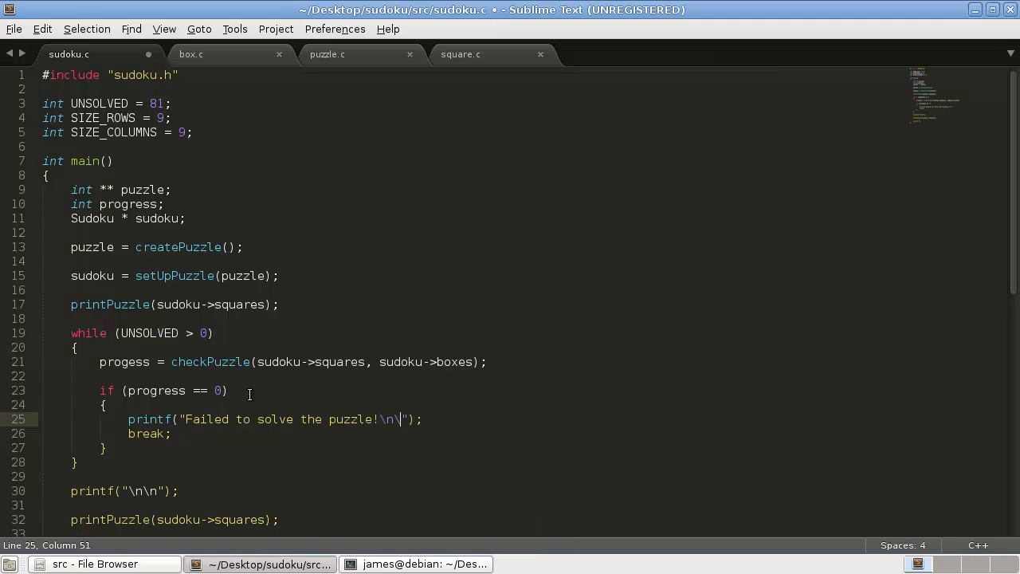
- Remove the separate printf("\n\n") line after the loop and save
key(ctrl+s)
text(n)
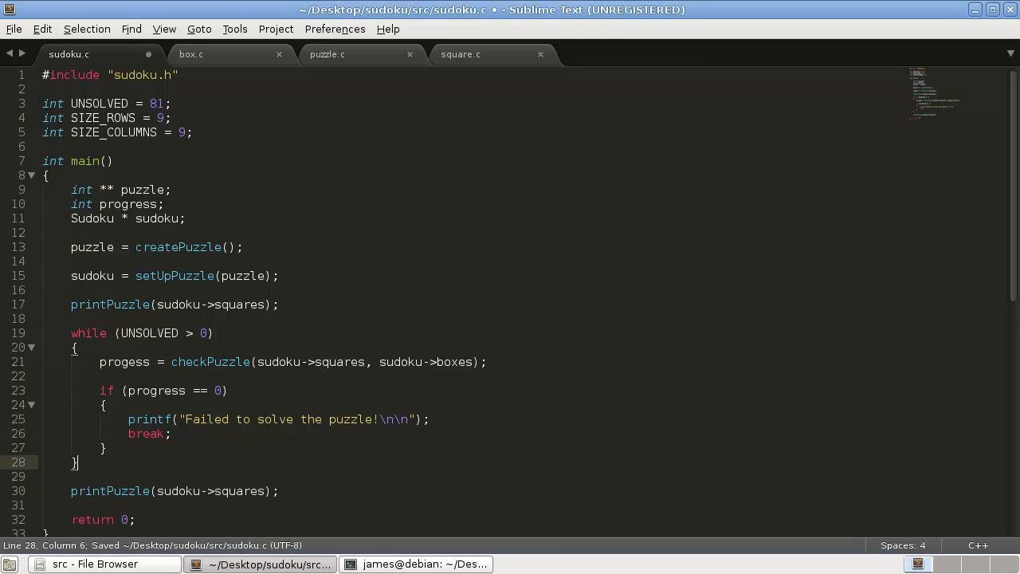
click(191, 419)
text(\n)
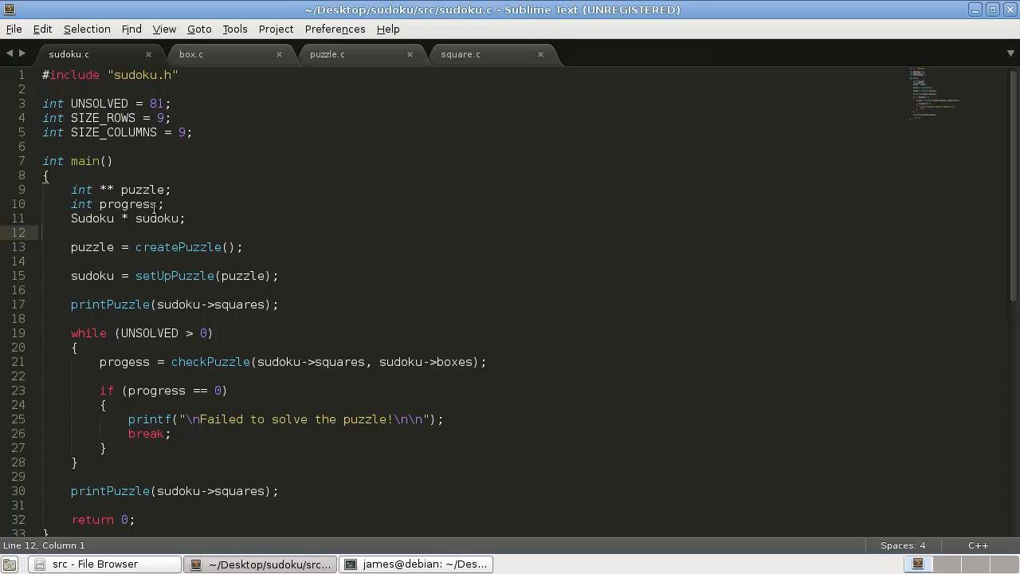
- Try initialising 'int progress = 0', then undo it after the build still fails
double_click(156, 389)
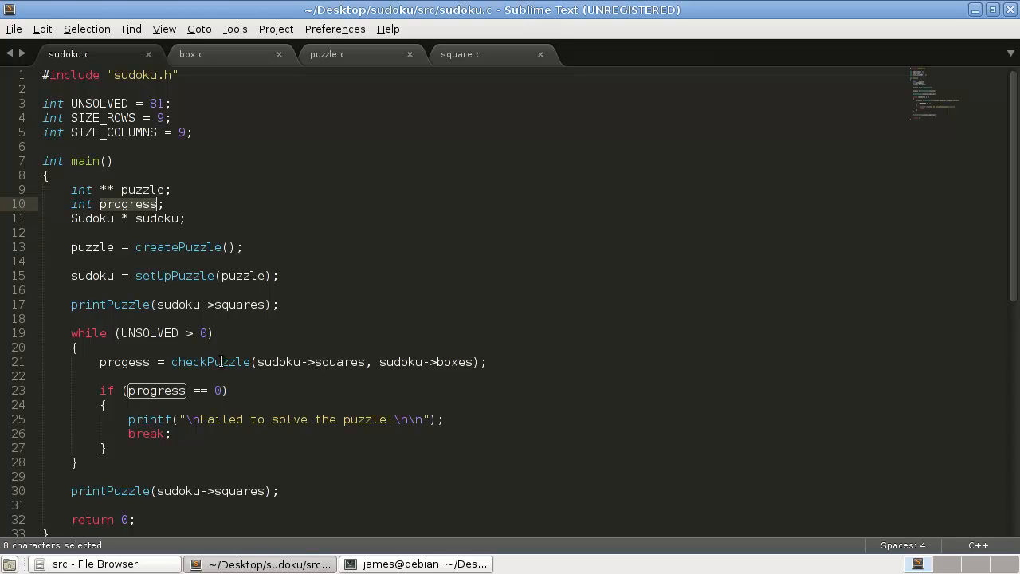
mouse_move(239, 472)
text( = )
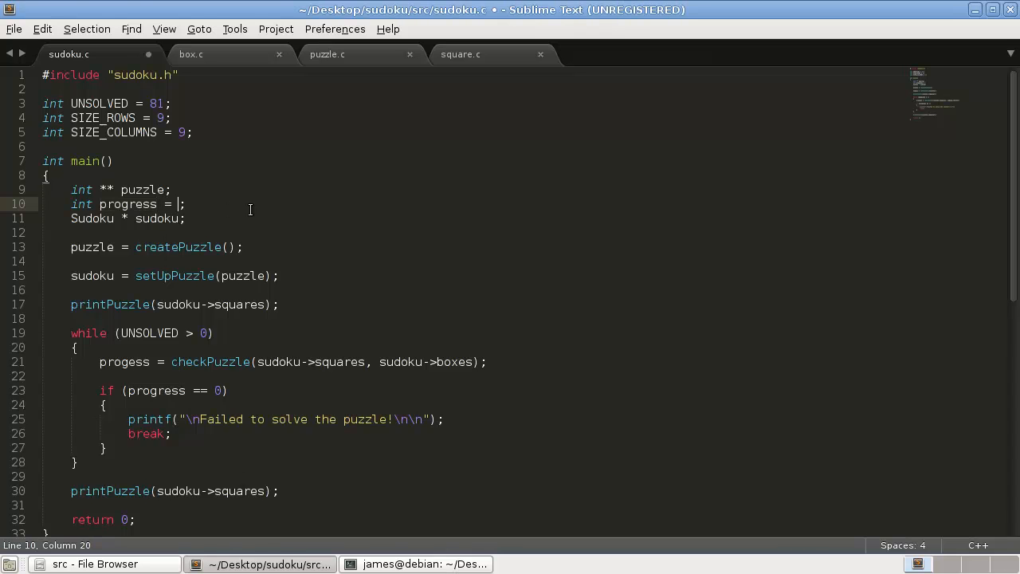
text(0)
text(c)
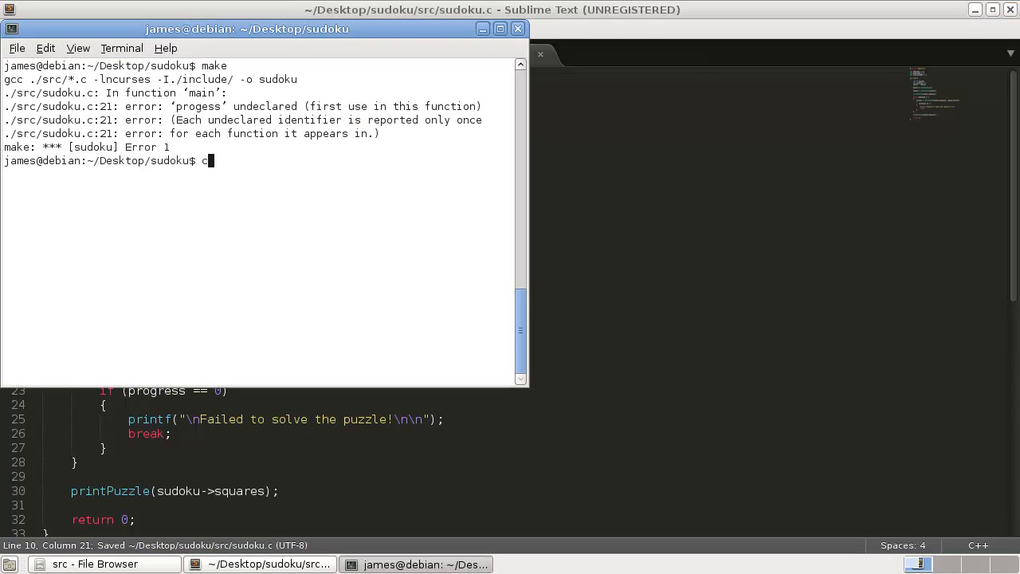
key(BackSpace)
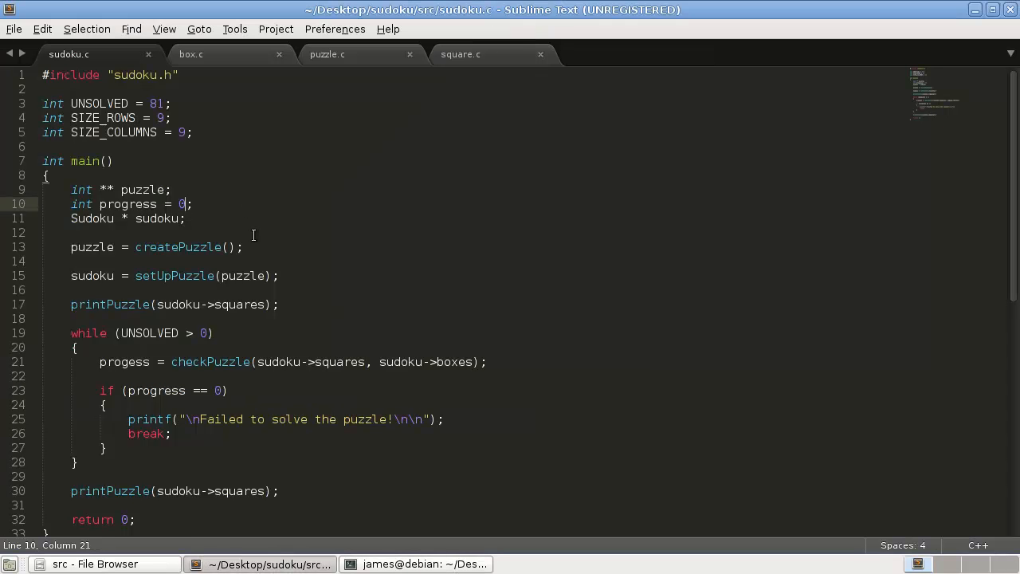
key(ctrl+z)
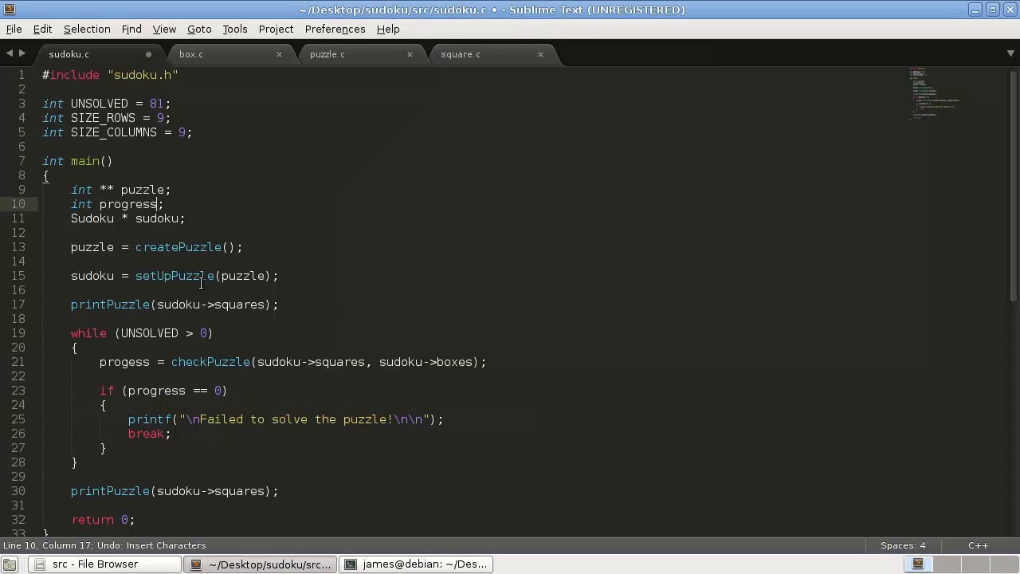
- Fix the misspelled 'progess' to 'progress' on line 21 and save
click(124, 362)
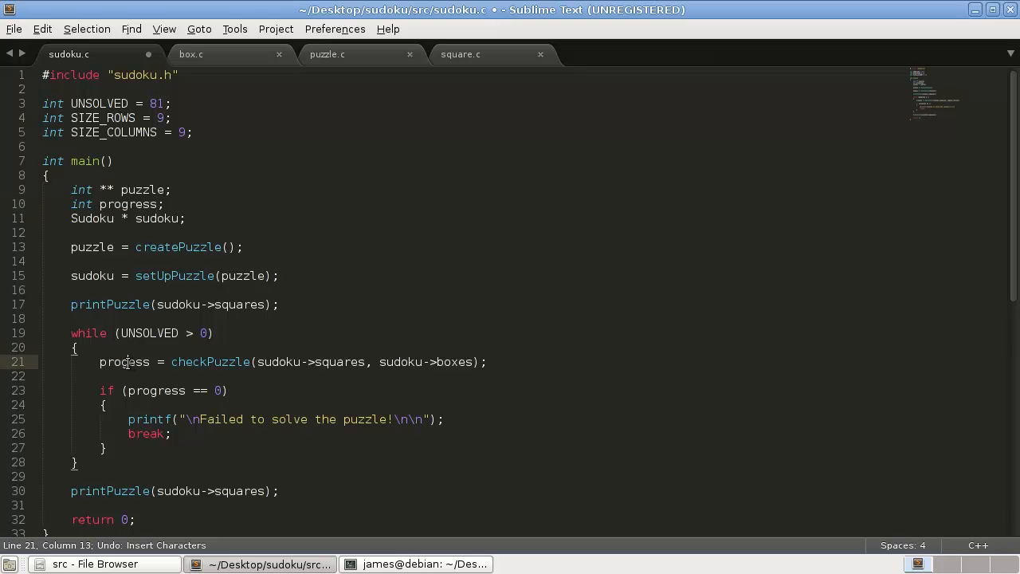
key(ctrl+s)
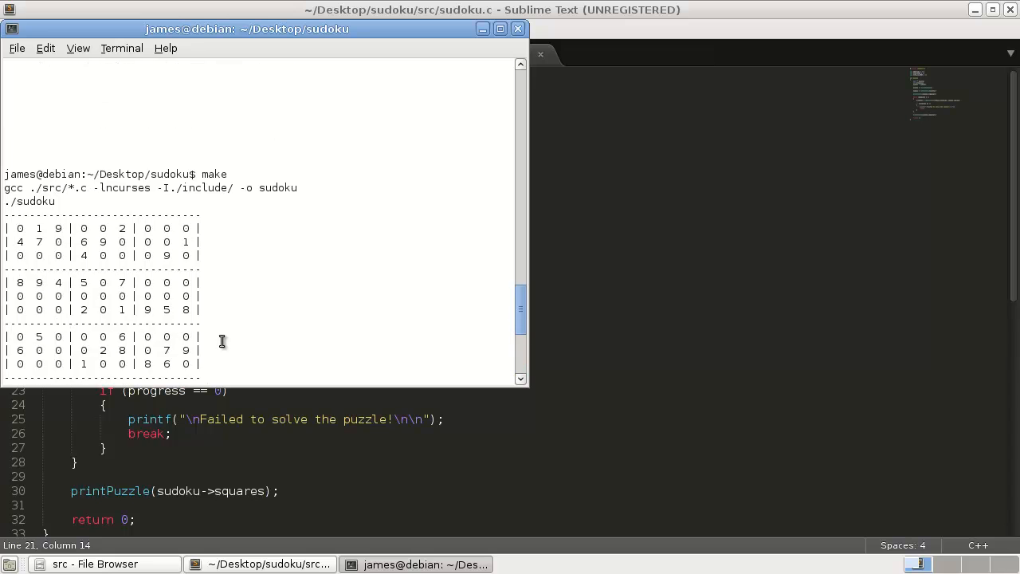
- Scroll through the make and ./sudoku output showing the failure message and partly solved grid
scroll(down, 3)
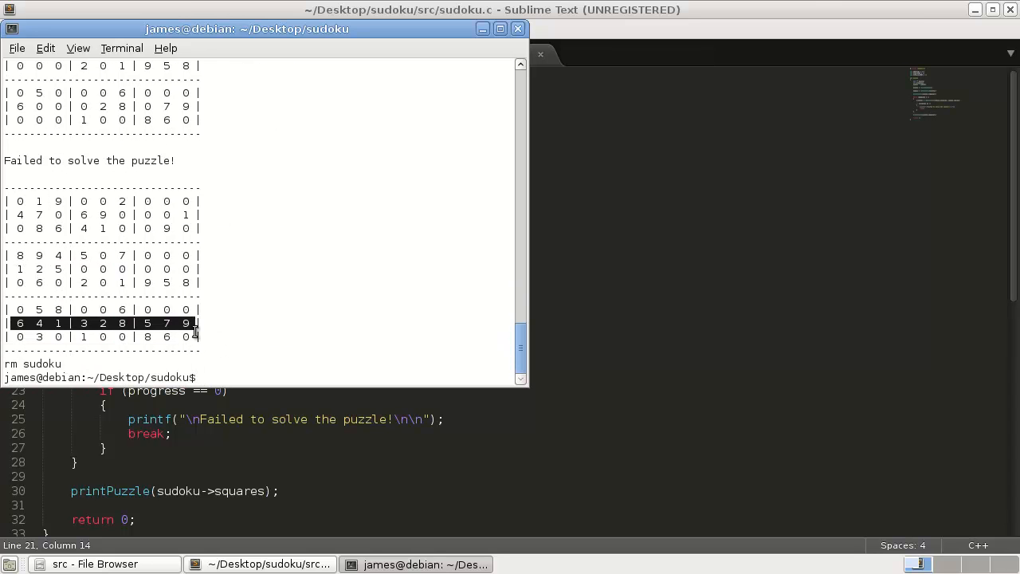